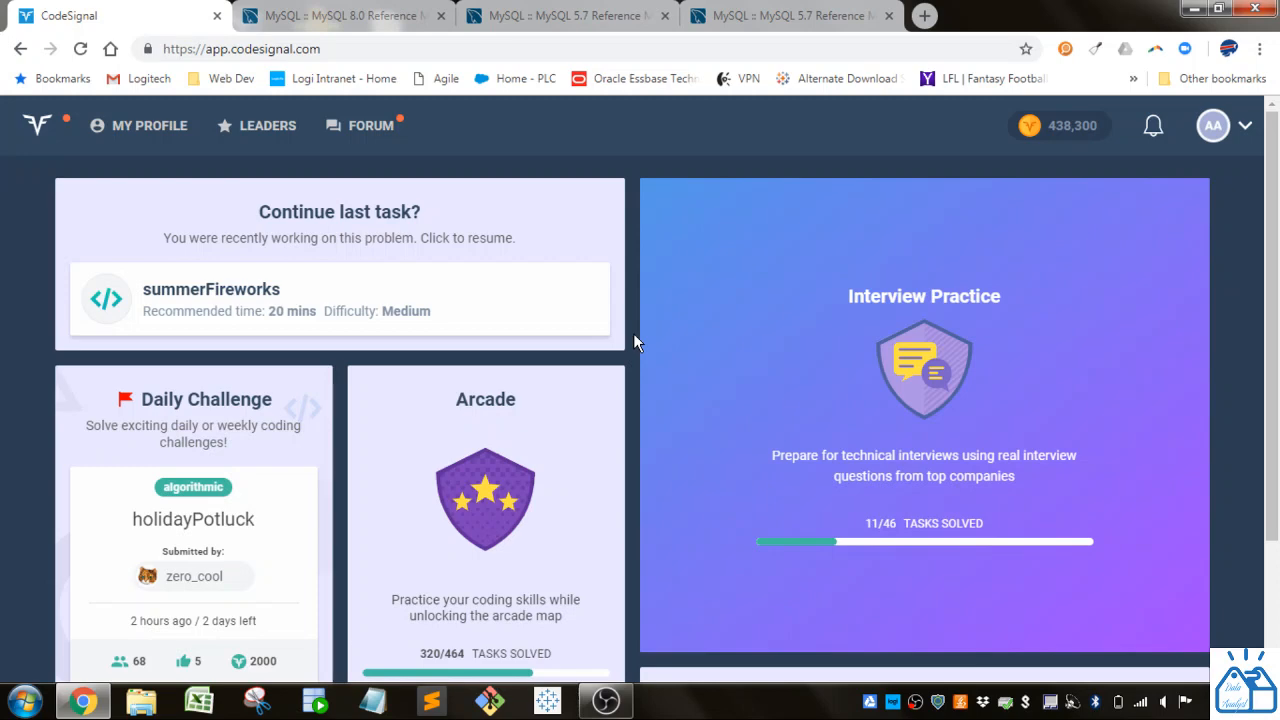
mouse_move(628, 408)
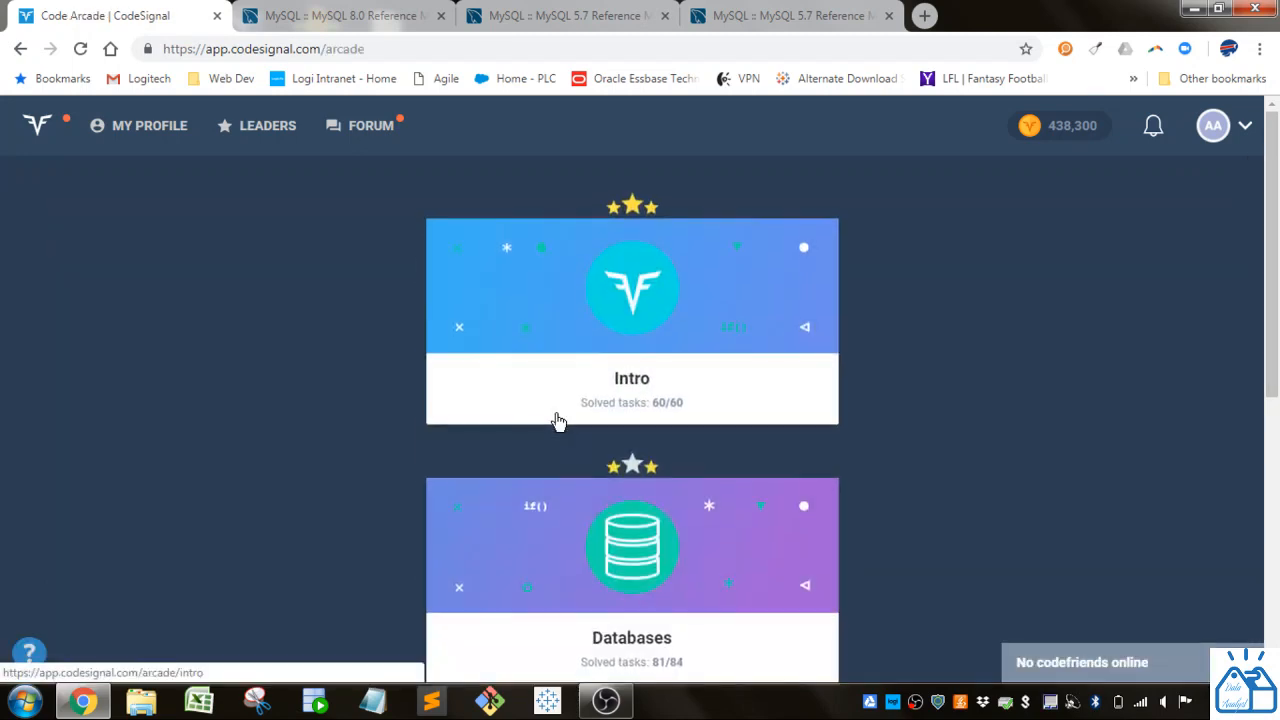
- Open the Databases arcade and scroll to the Specialties tasks ending in habitatArea
scroll(down, 3)
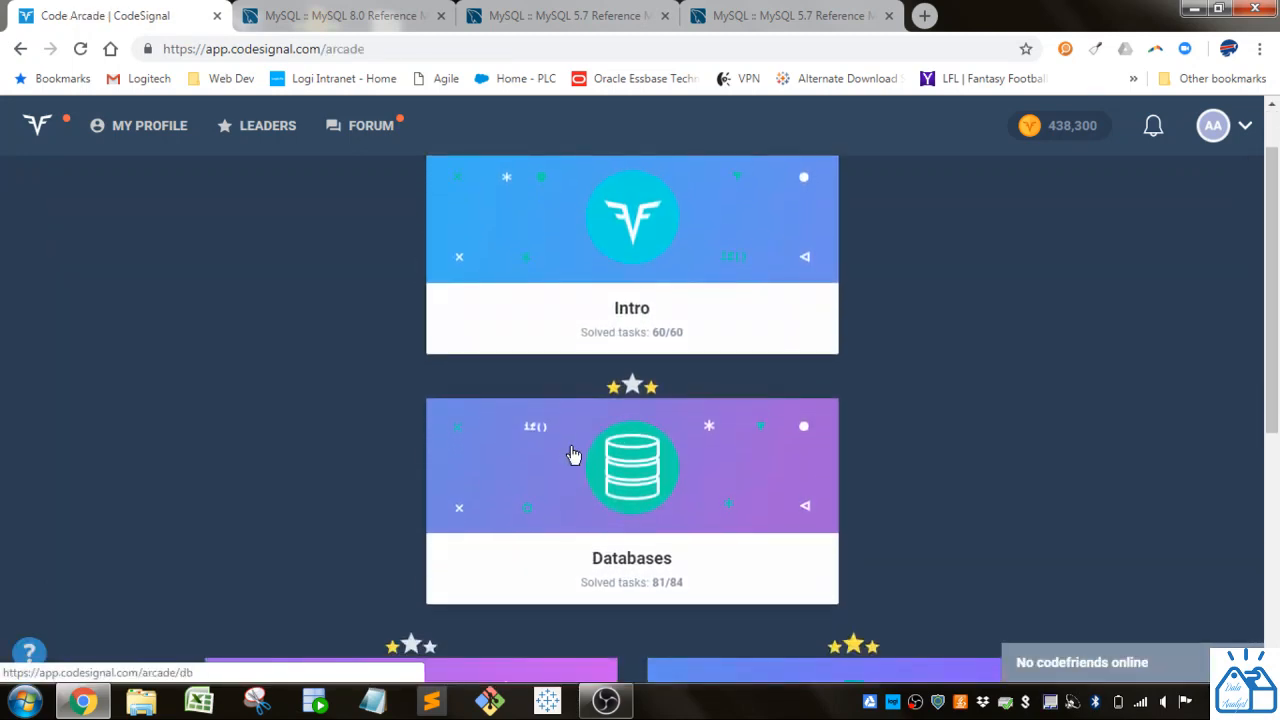
click(631, 467)
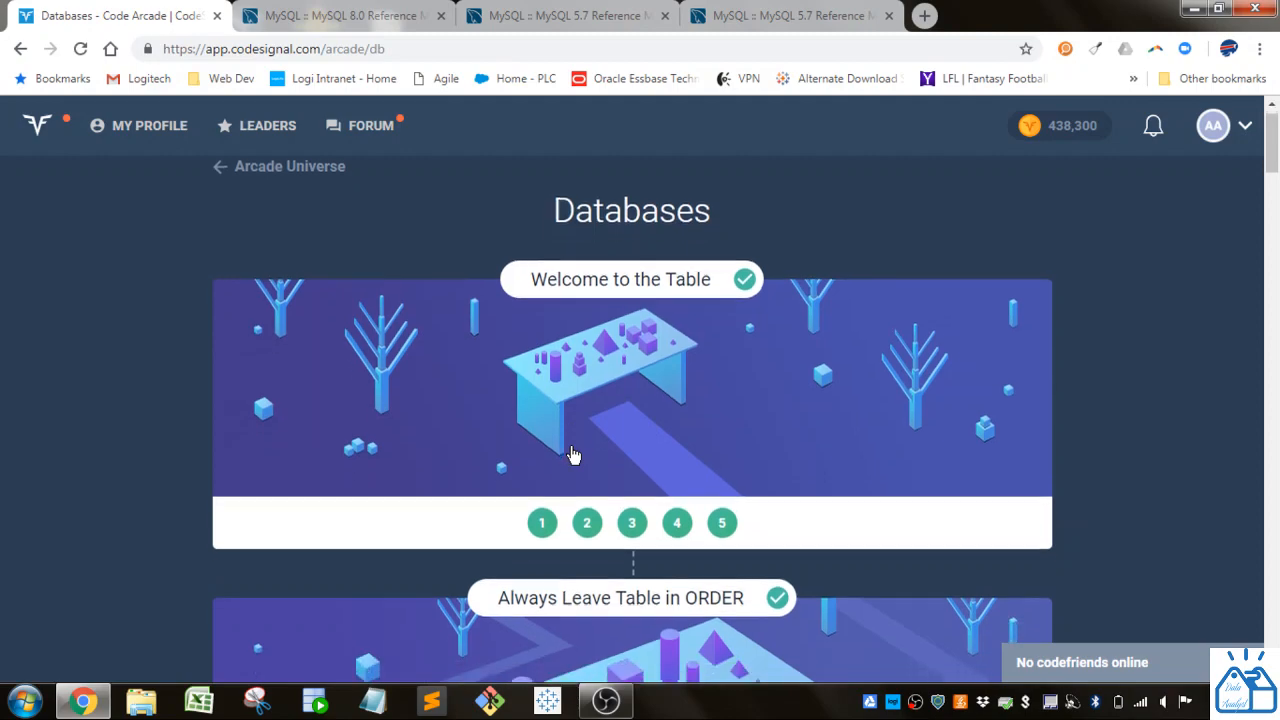
scroll(down, 3)
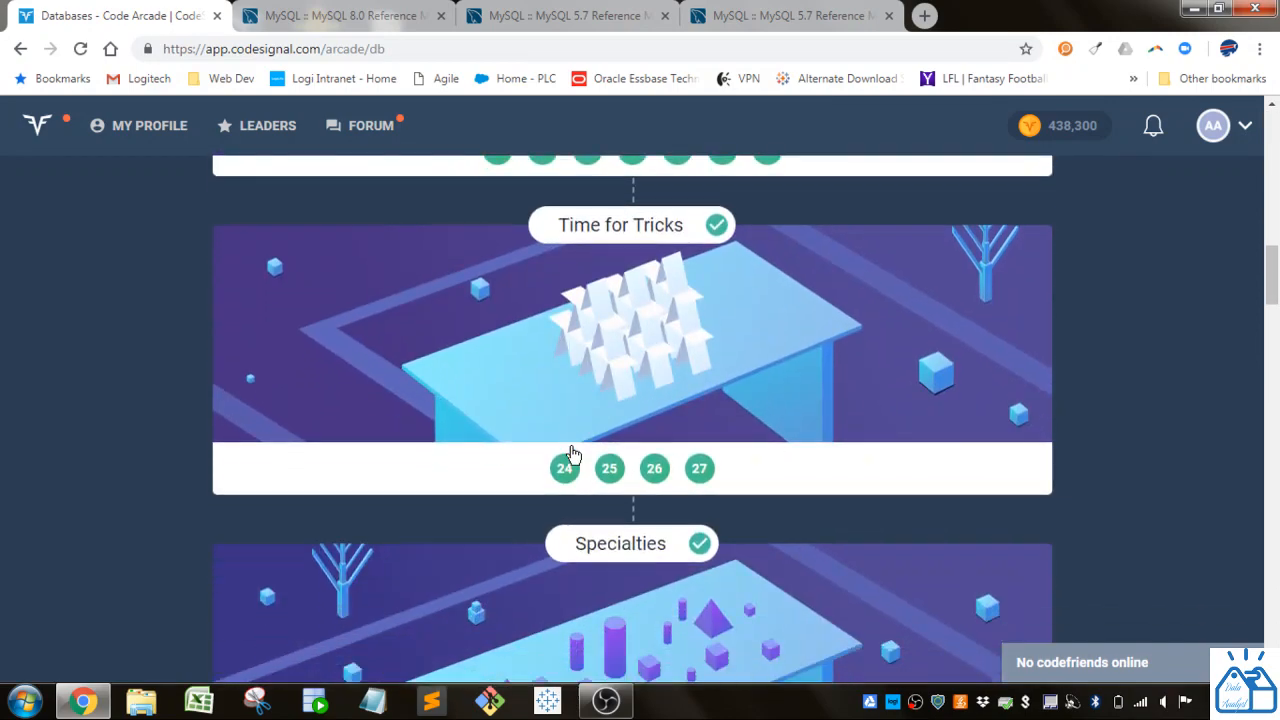
scroll(down, 3)
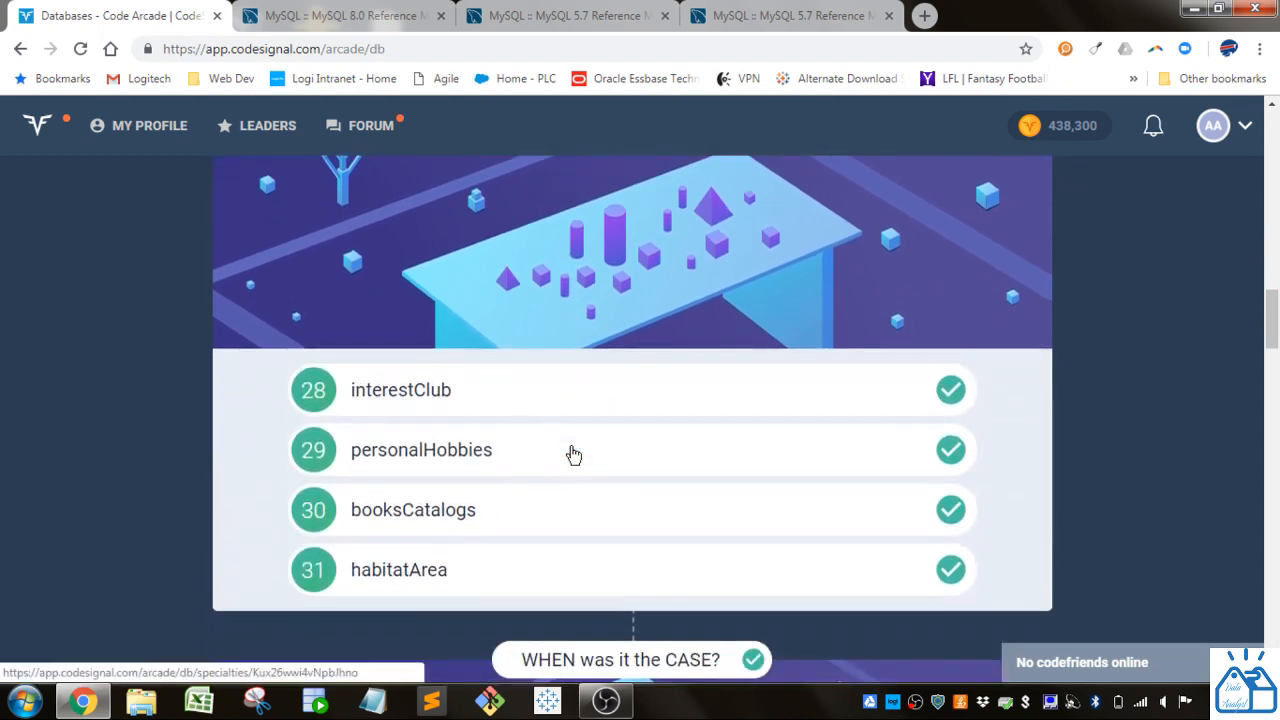
- Open habitatArea and highlight GeomFromText in the convex-hull area procedure
click(398, 569)
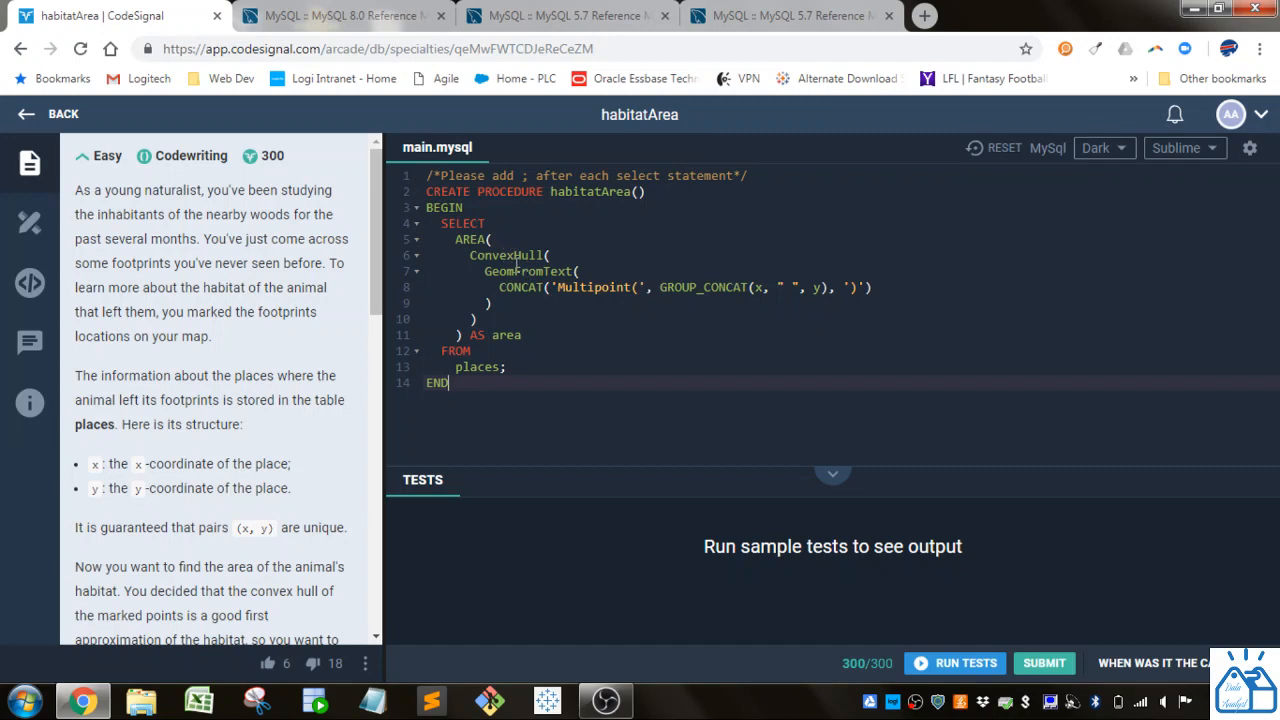
double_click(505, 255)
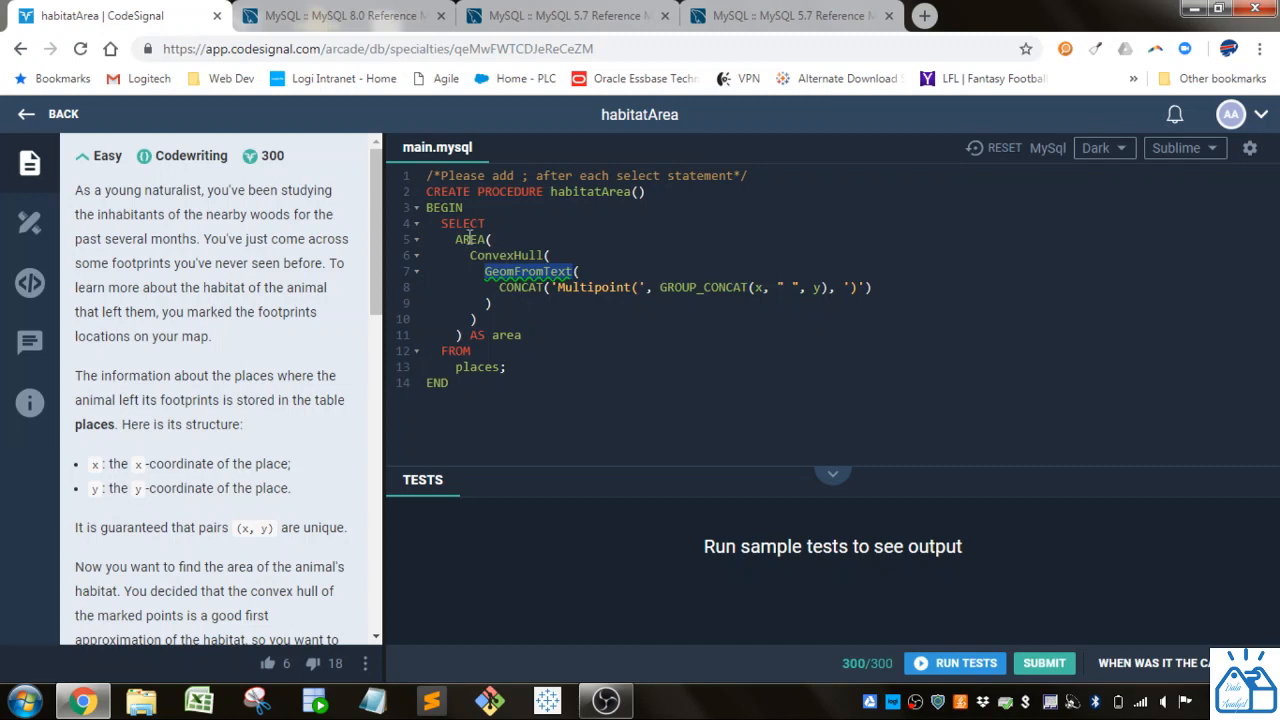
mouse_move(577, 314)
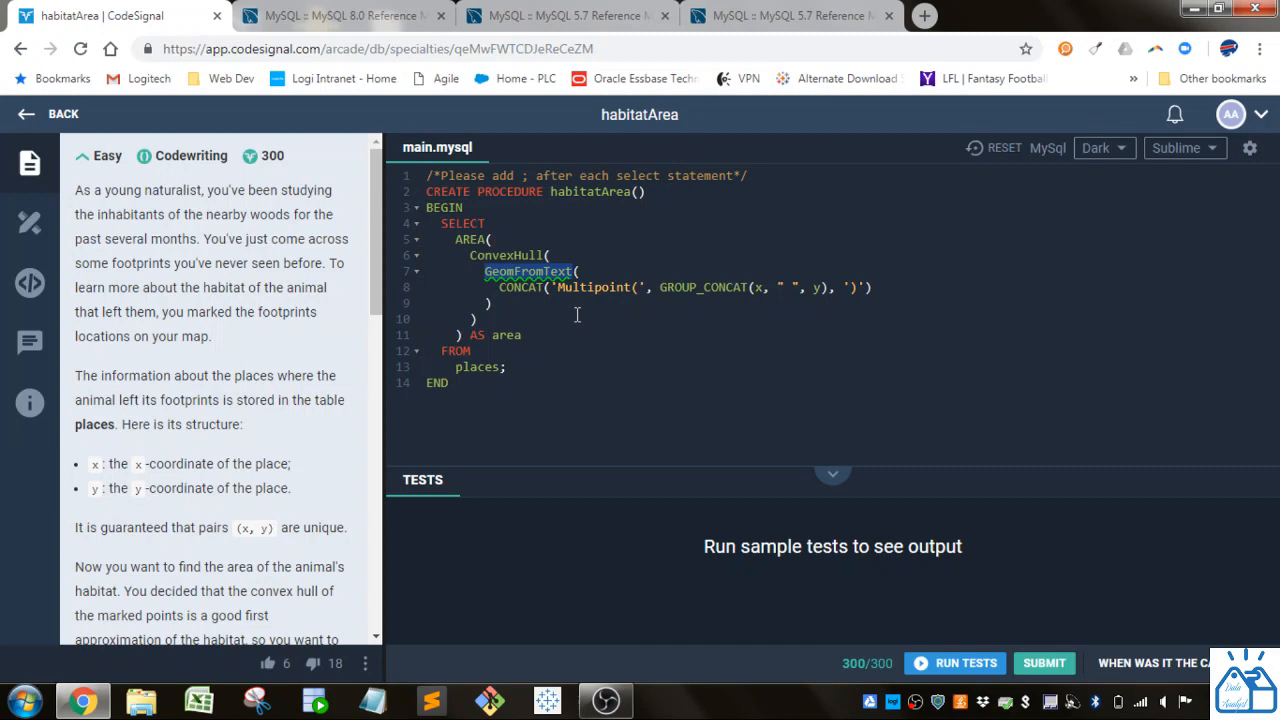
double_click(506, 255)
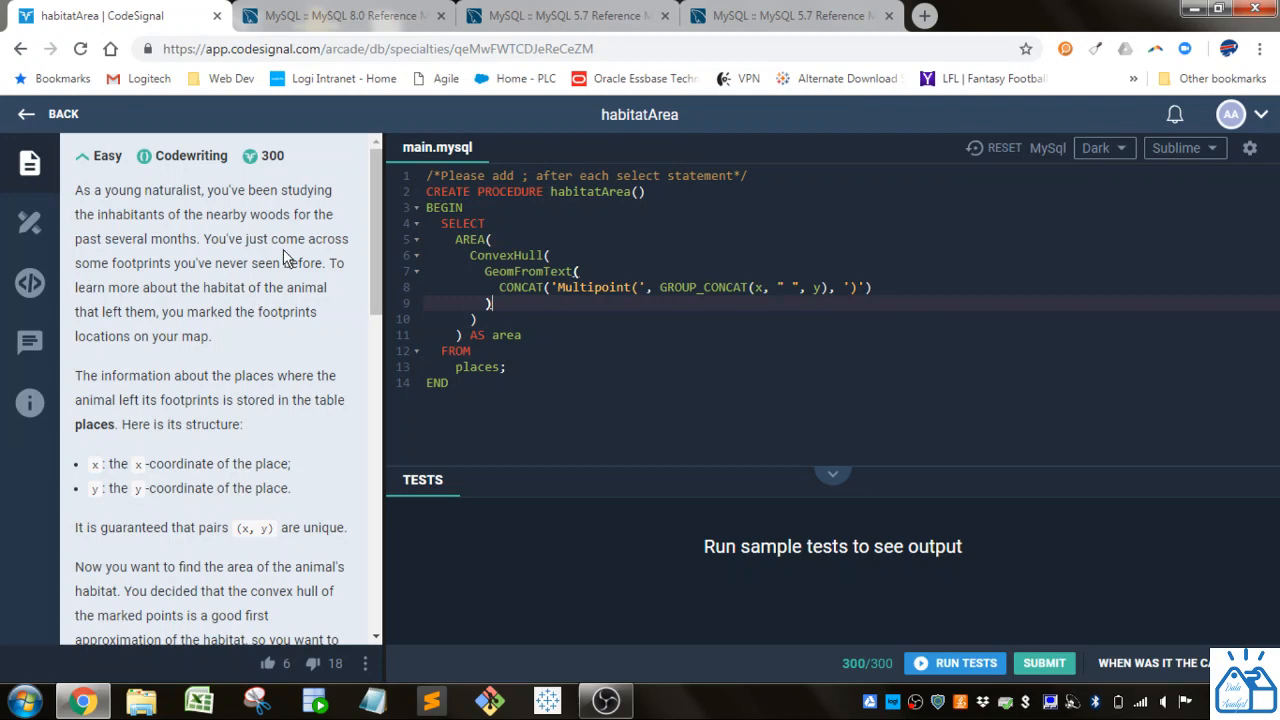
mouse_move(337, 305)
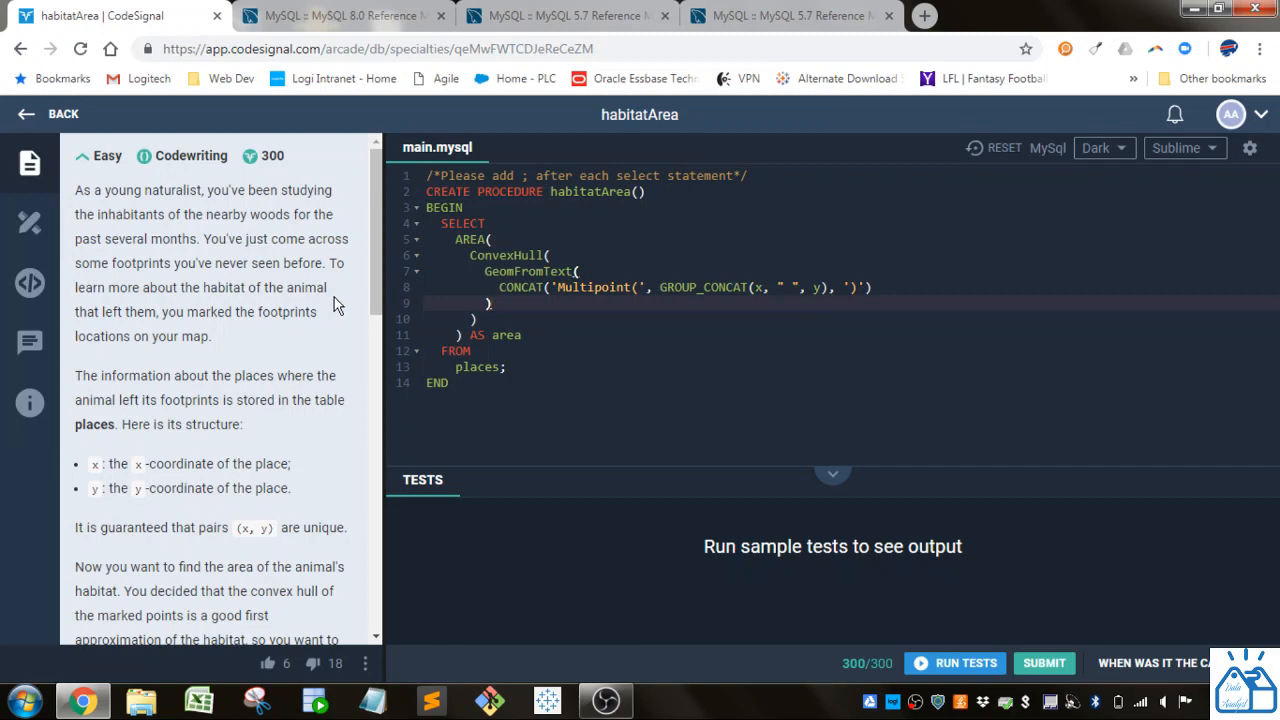
mouse_move(368, 285)
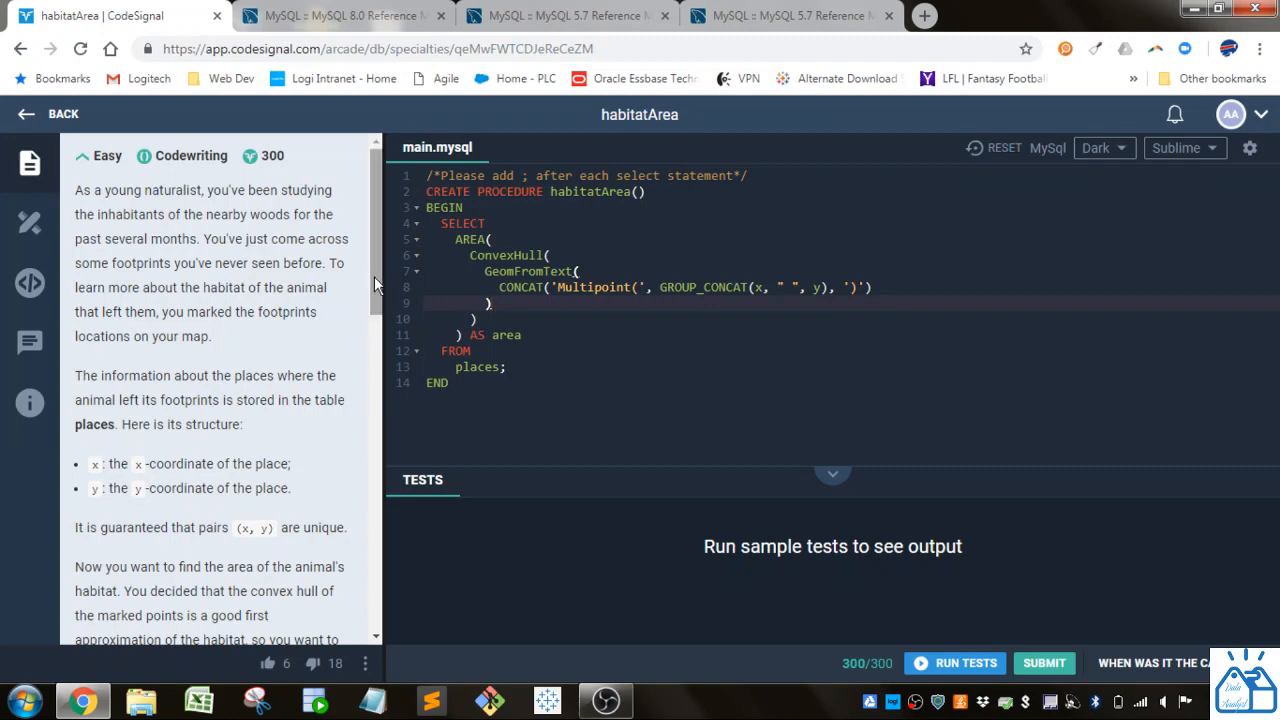
scroll(down, 3)
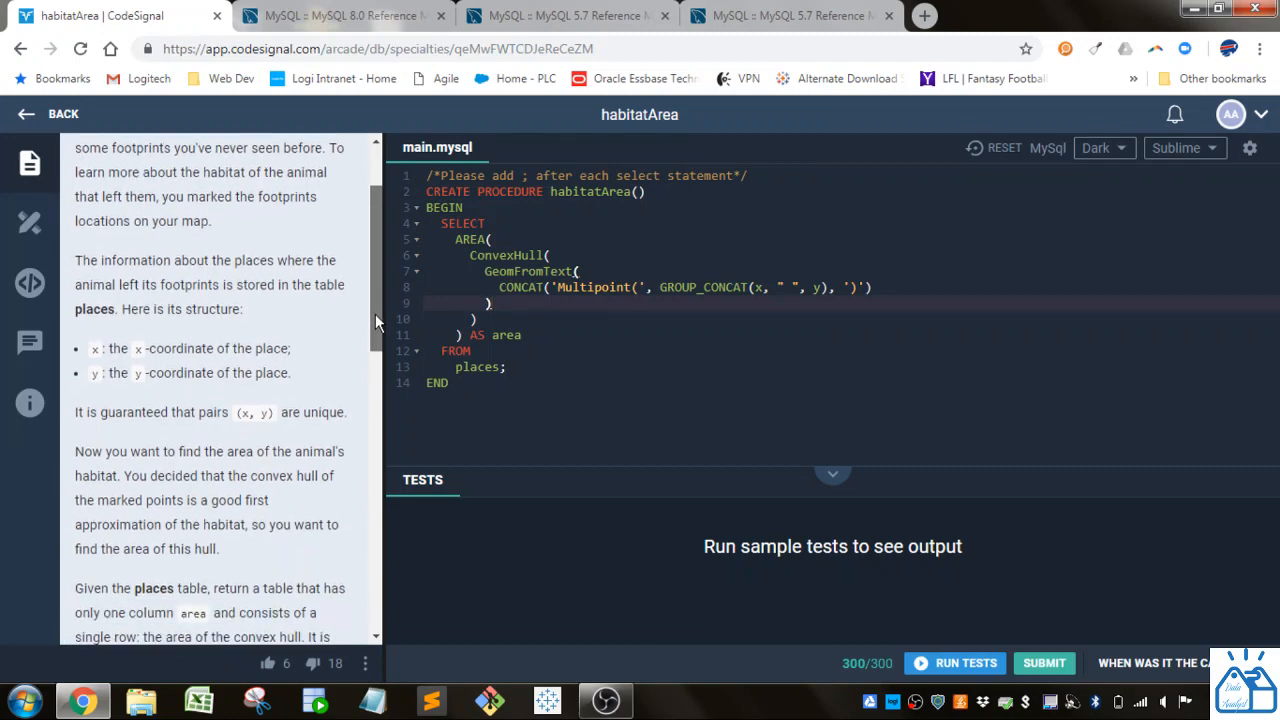
scroll(down, 3)
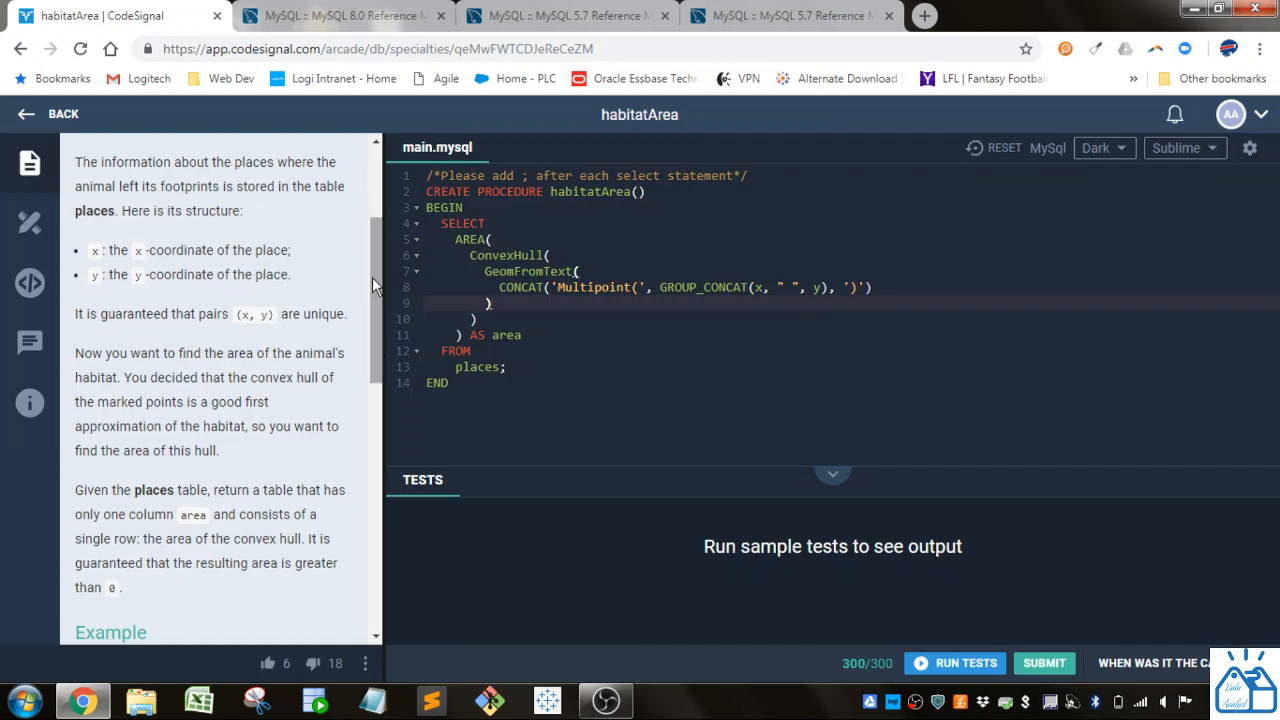
scroll(down, 3)
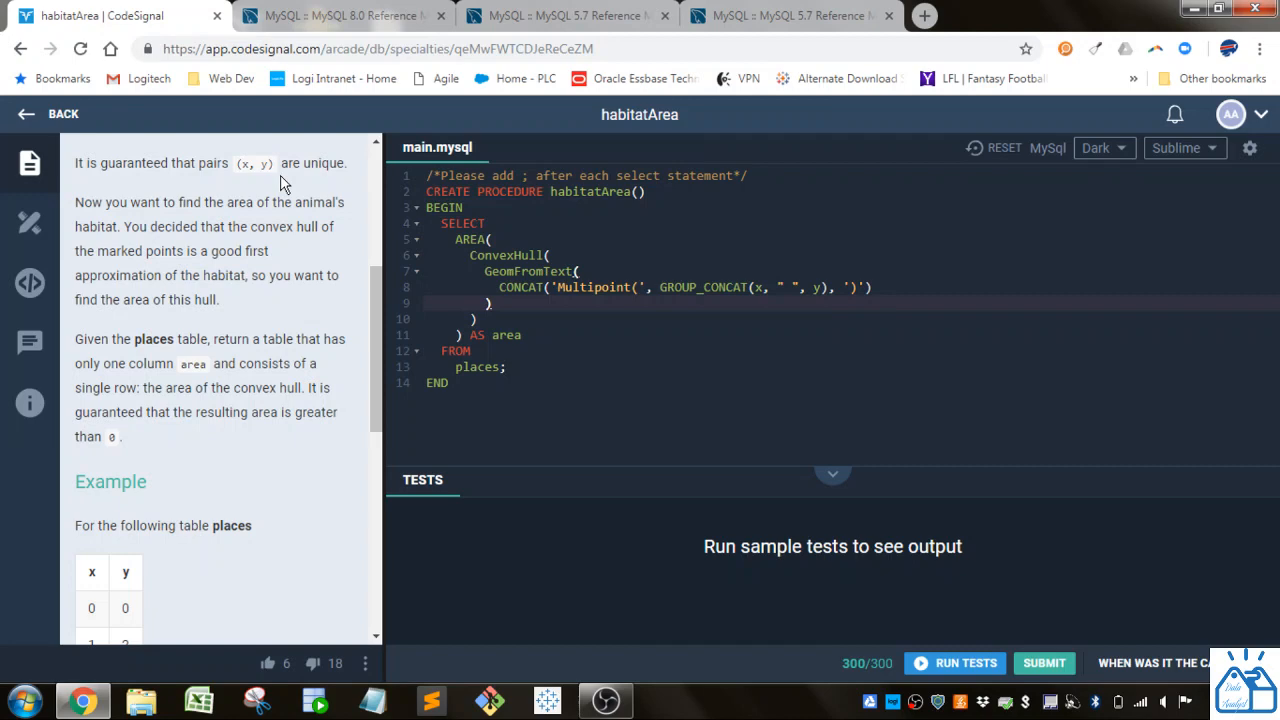
click(490, 303)
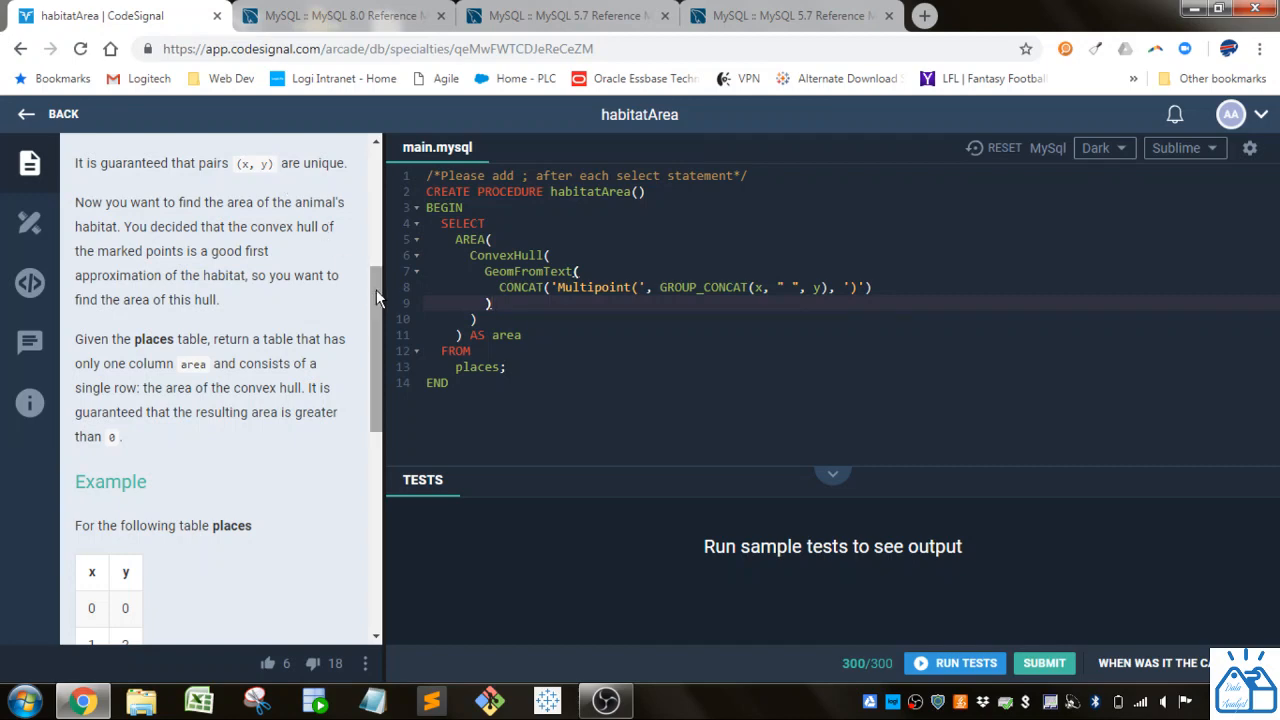
scroll(down, 3)
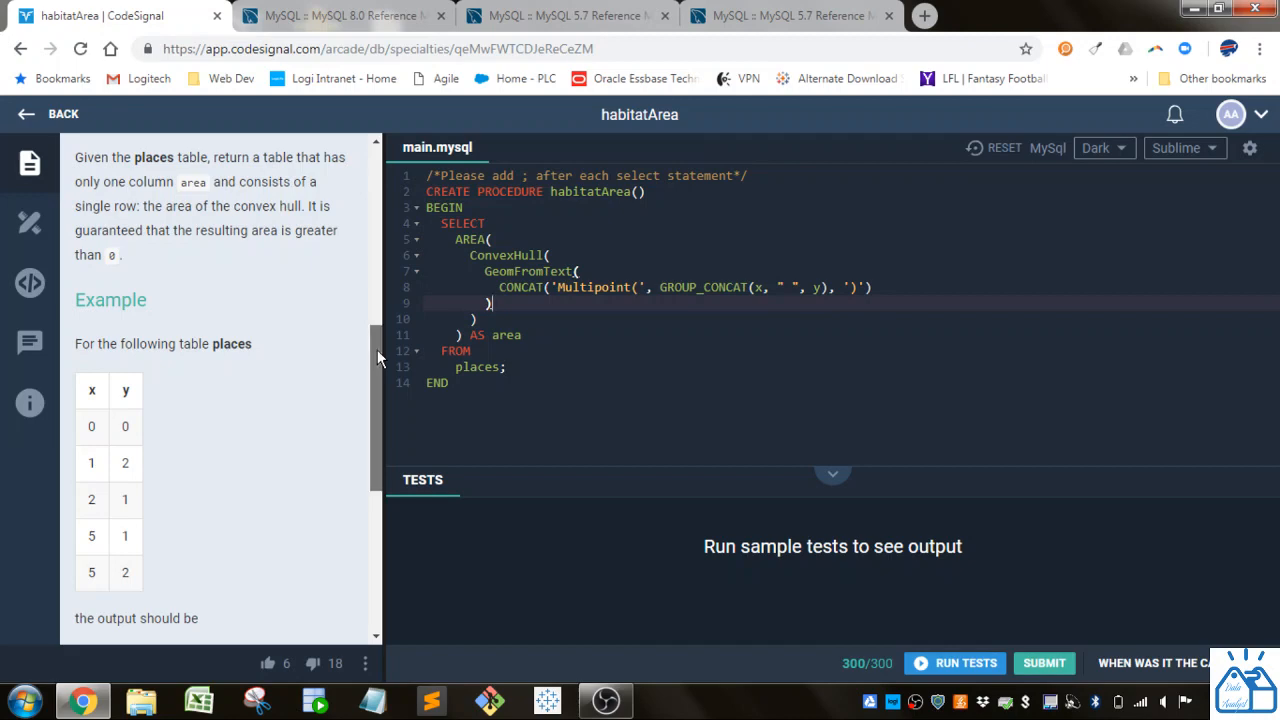
scroll(down, 3)
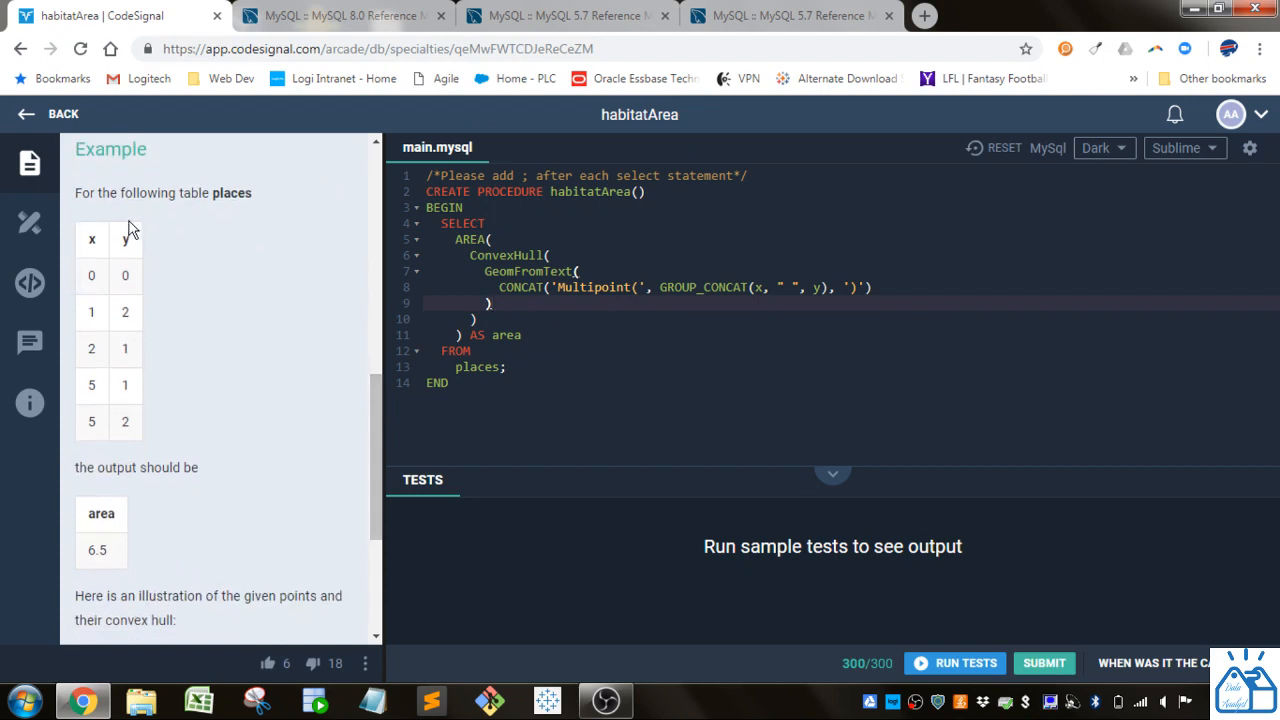
mouse_move(391, 463)
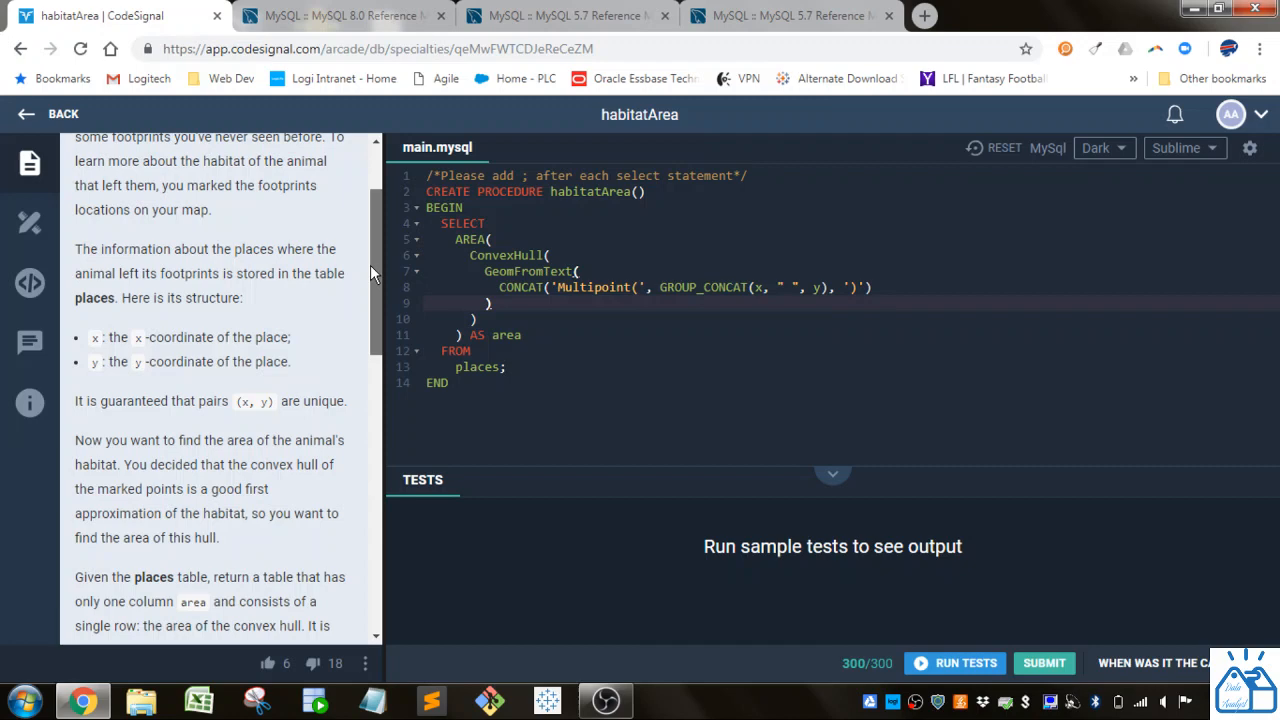
scroll(down, 3)
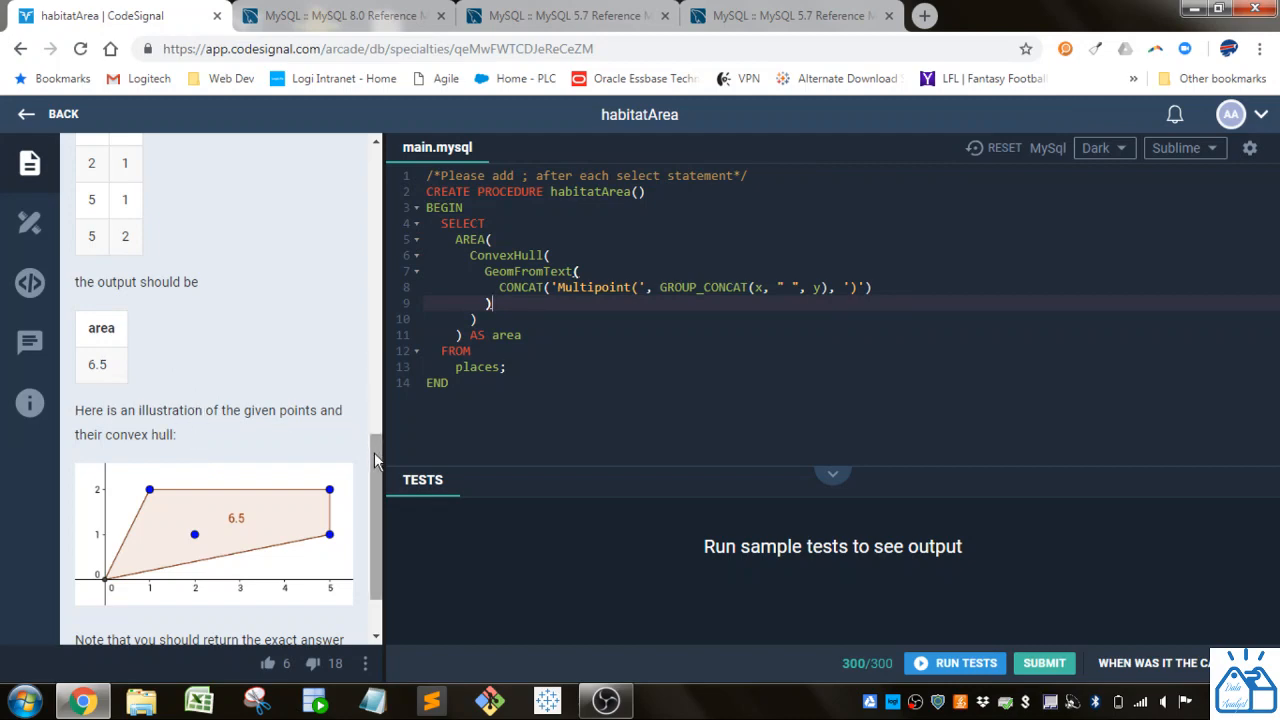
scroll(down, 3)
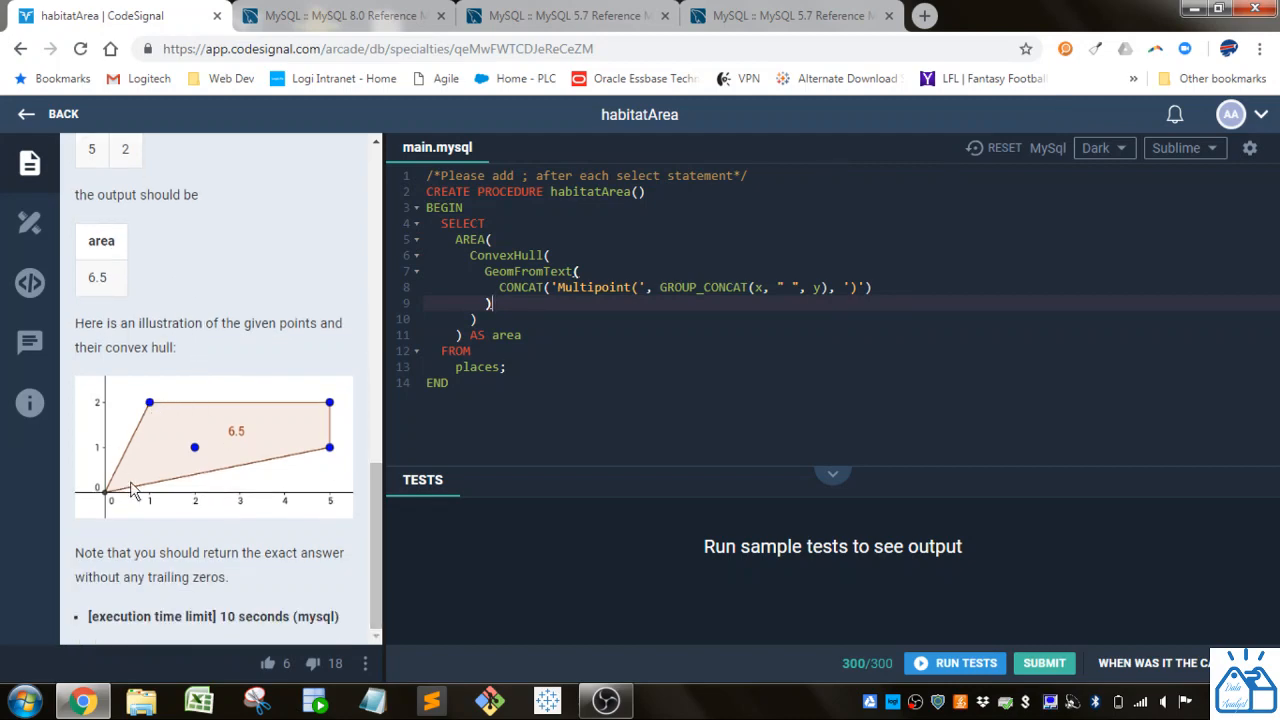
mouse_move(207, 459)
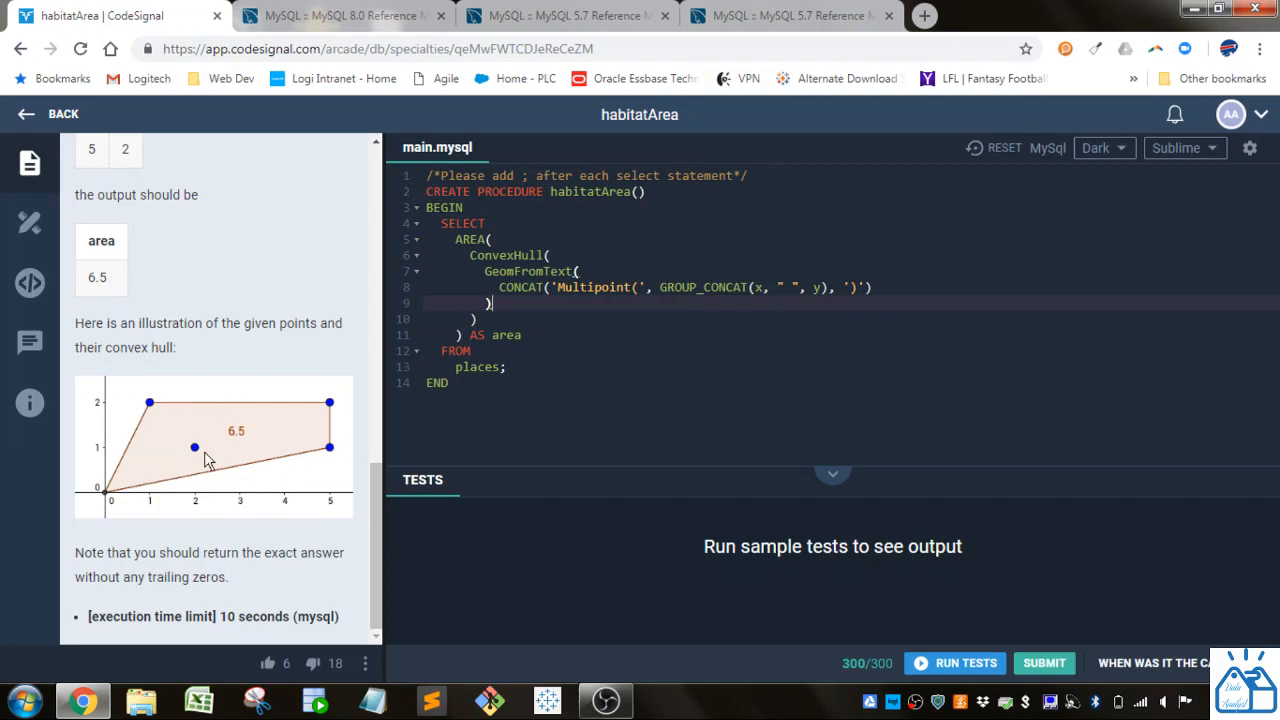
mouse_move(193, 467)
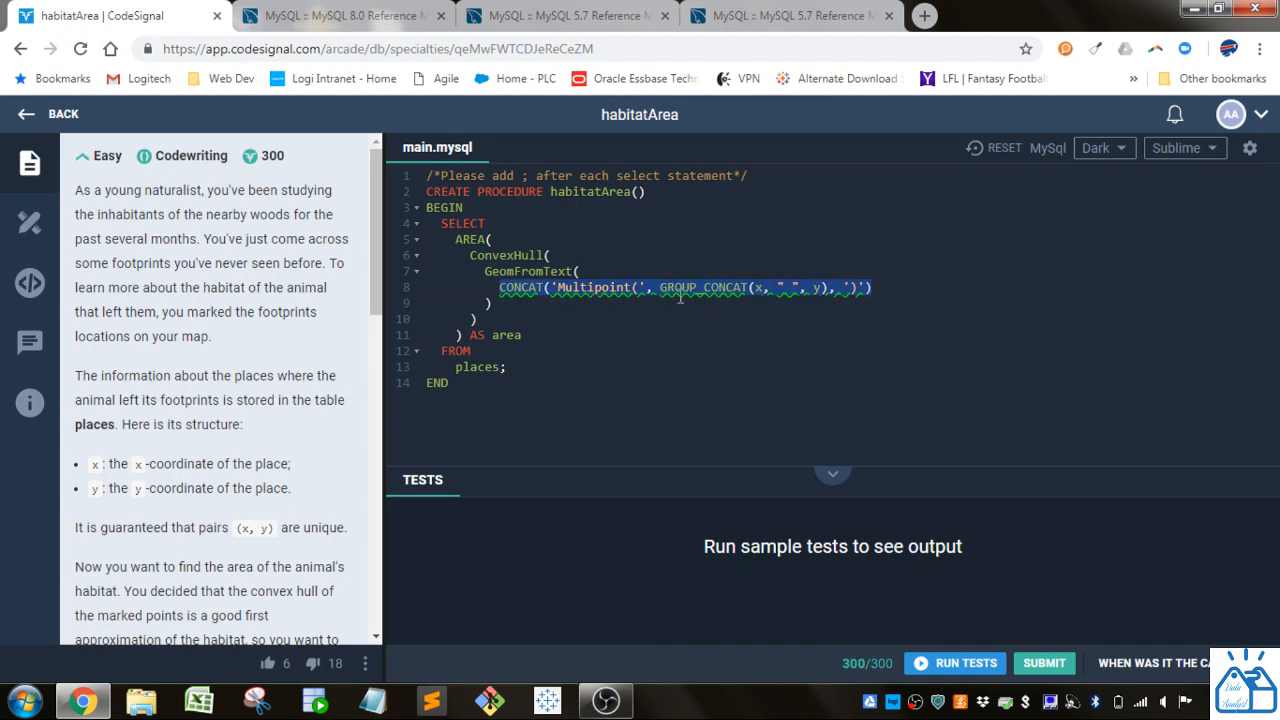
click(745, 288)
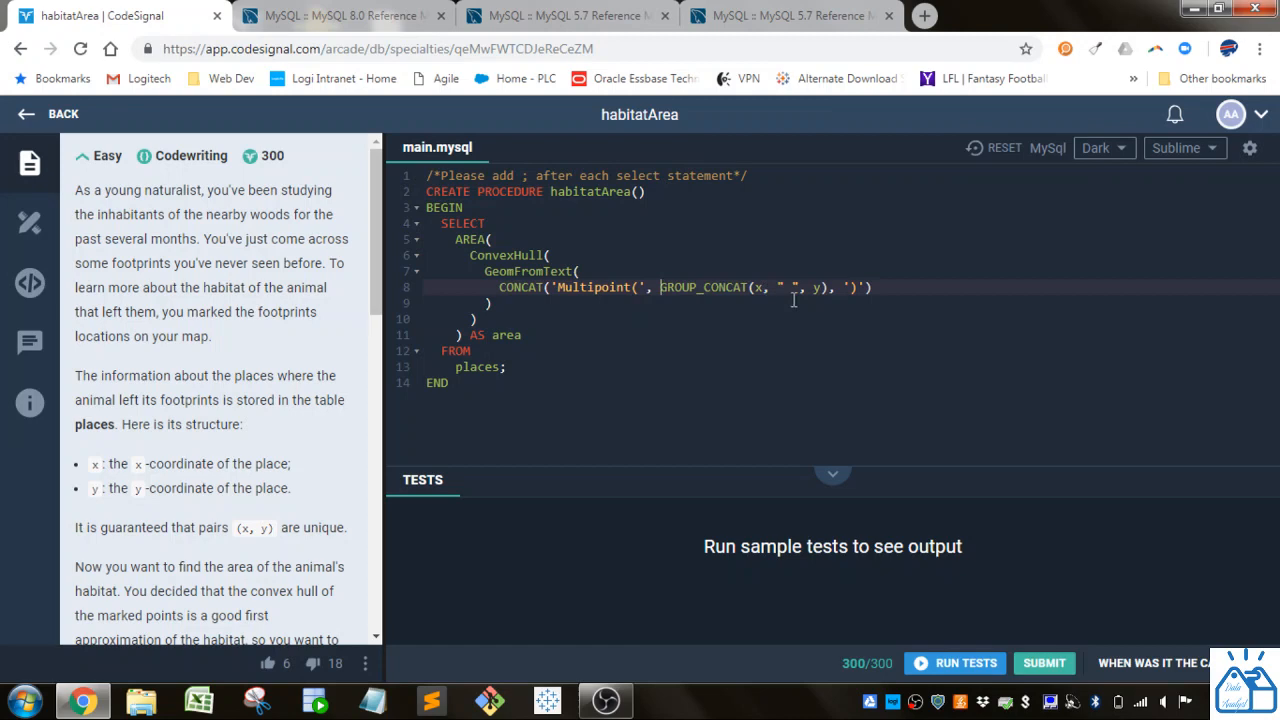
mouse_move(821, 290)
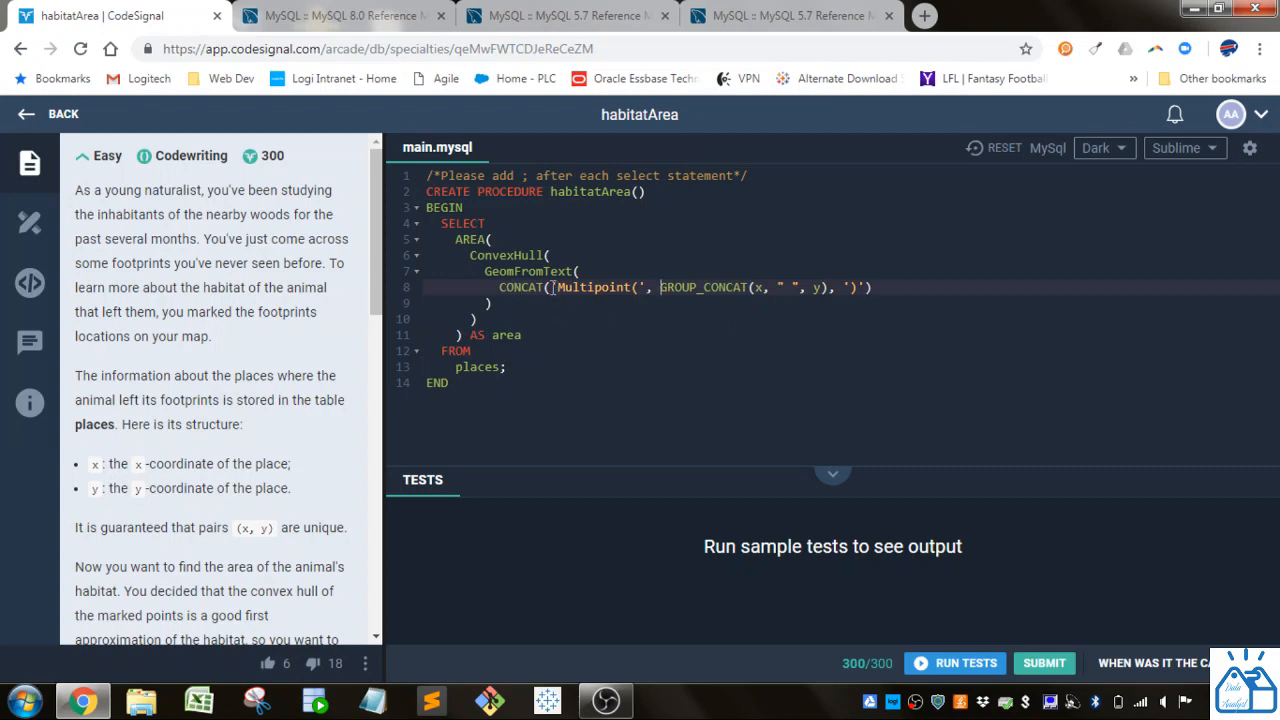
double_click(593, 287)
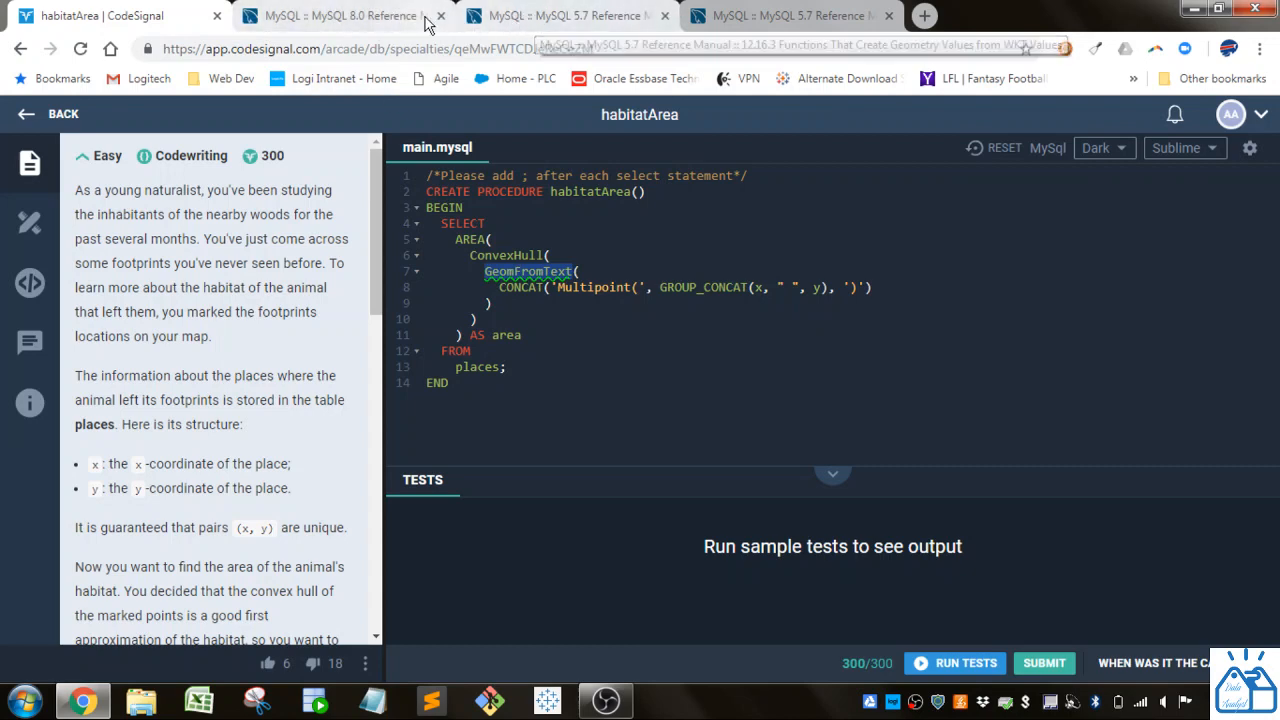
click(565, 15)
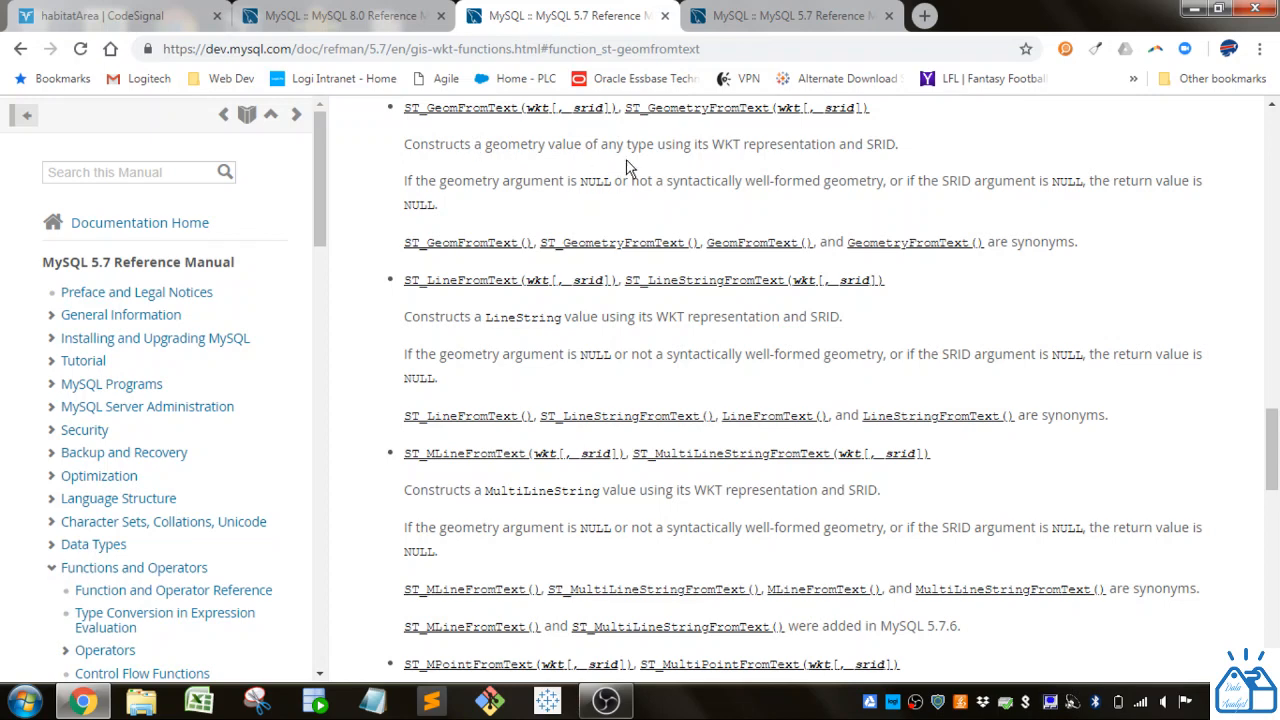
mouse_move(735, 162)
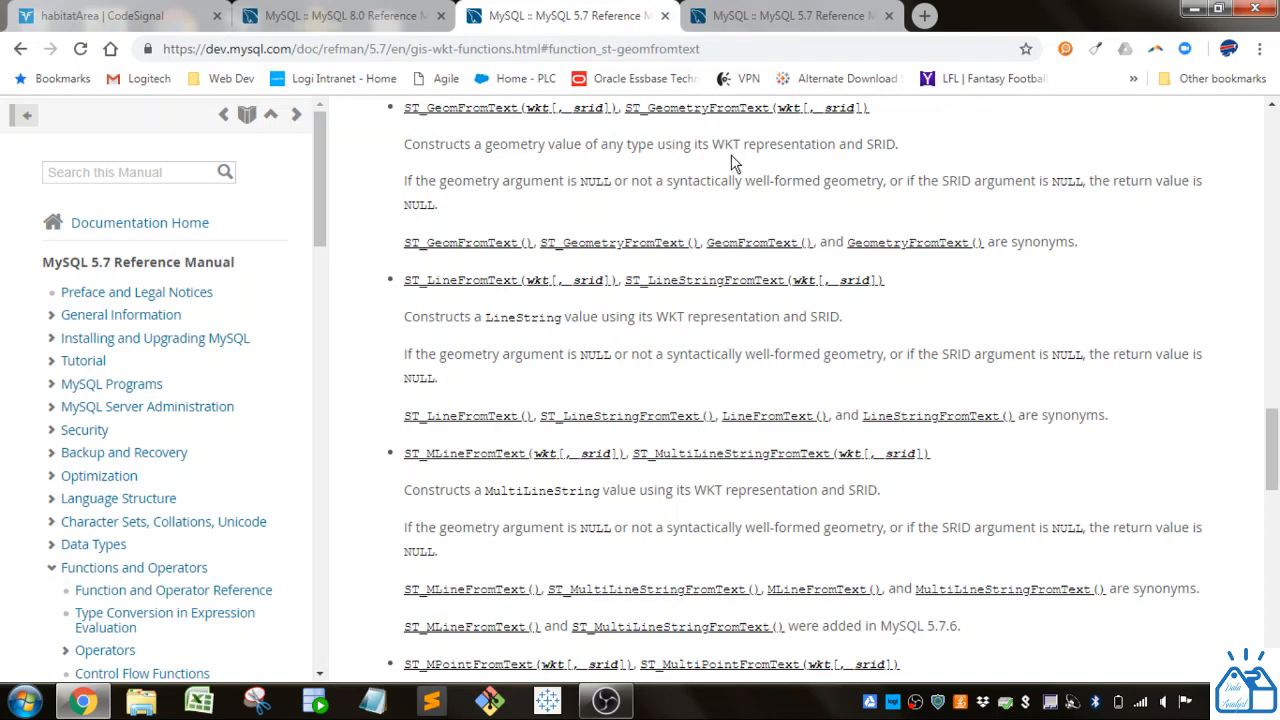
mouse_move(850, 165)
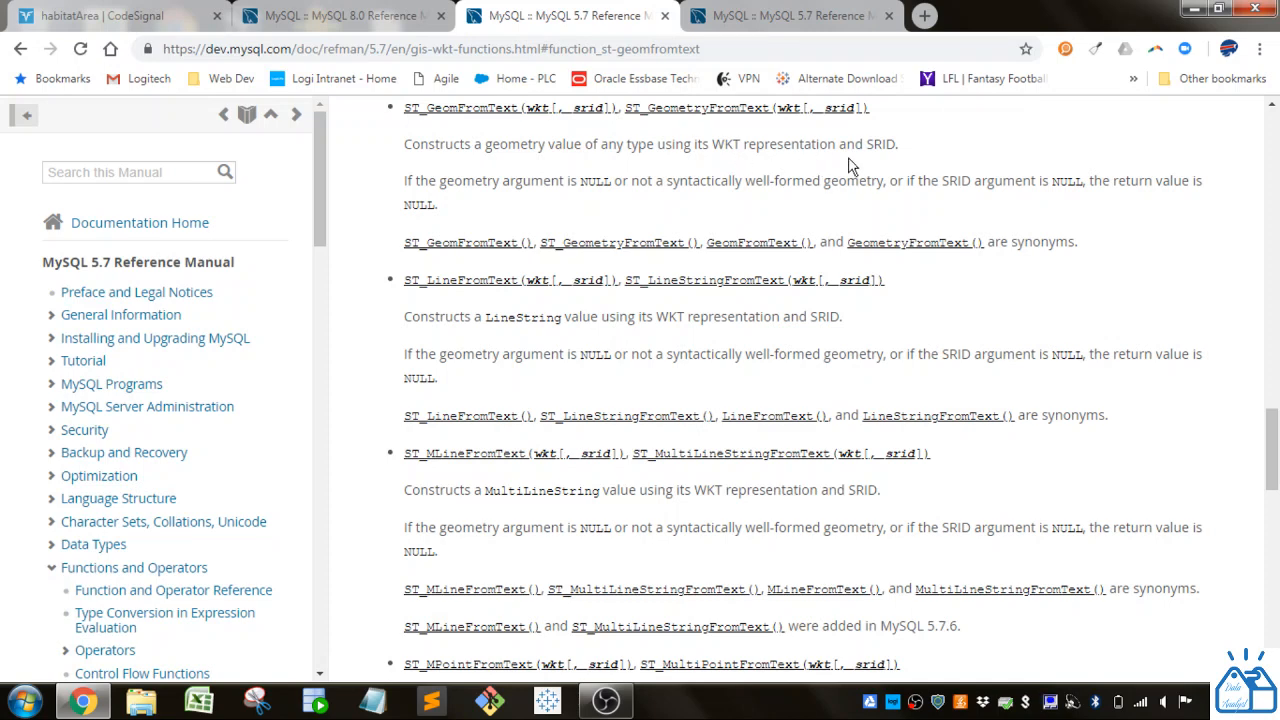
mouse_move(891, 166)
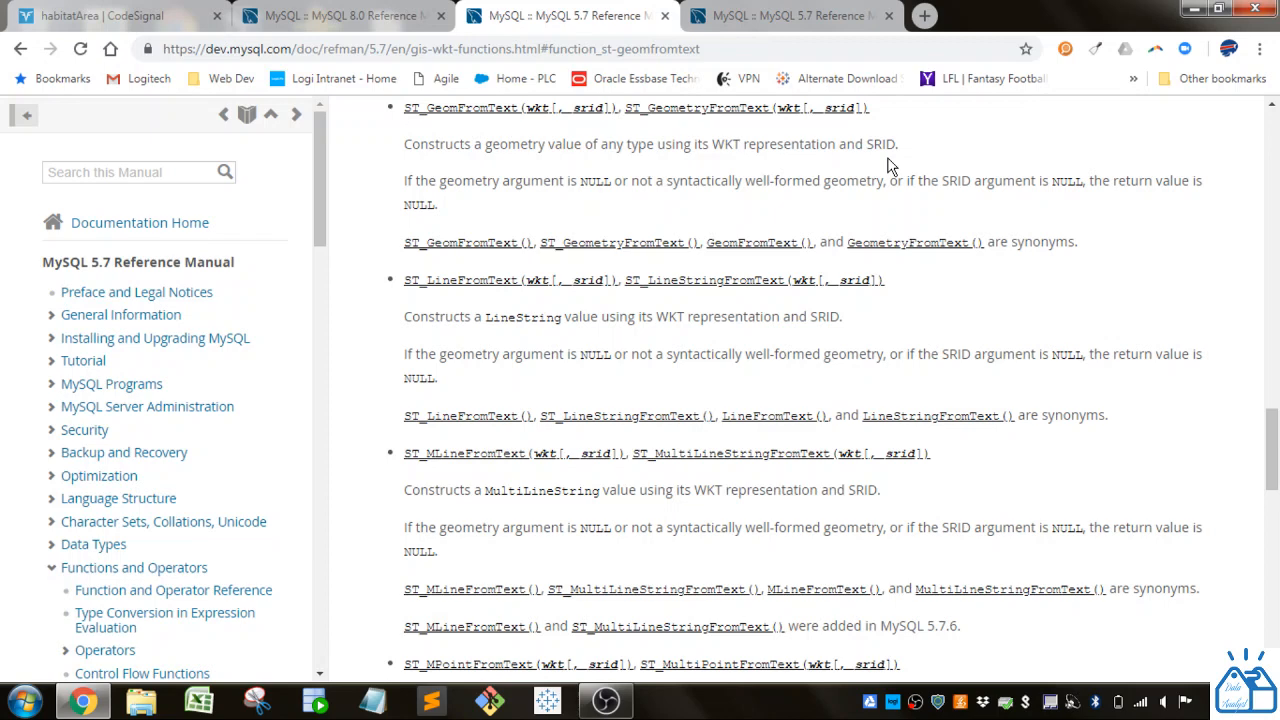
click(115, 16)
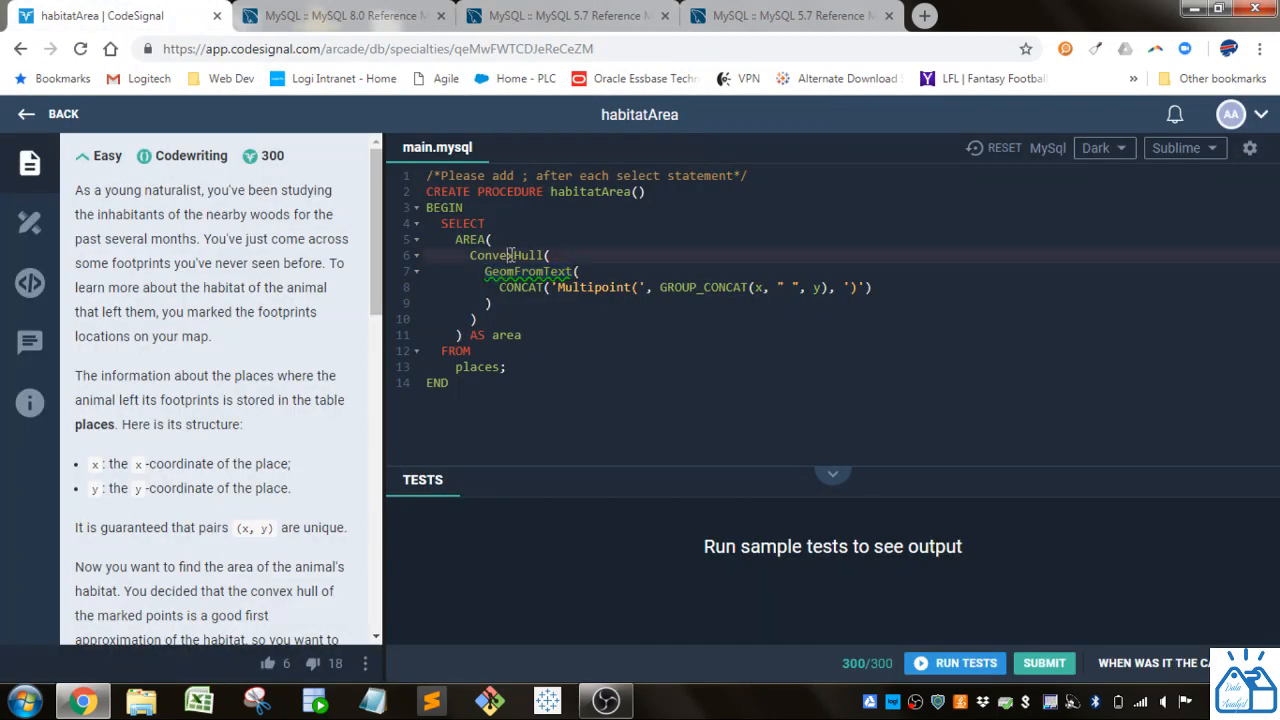
click(789, 16)
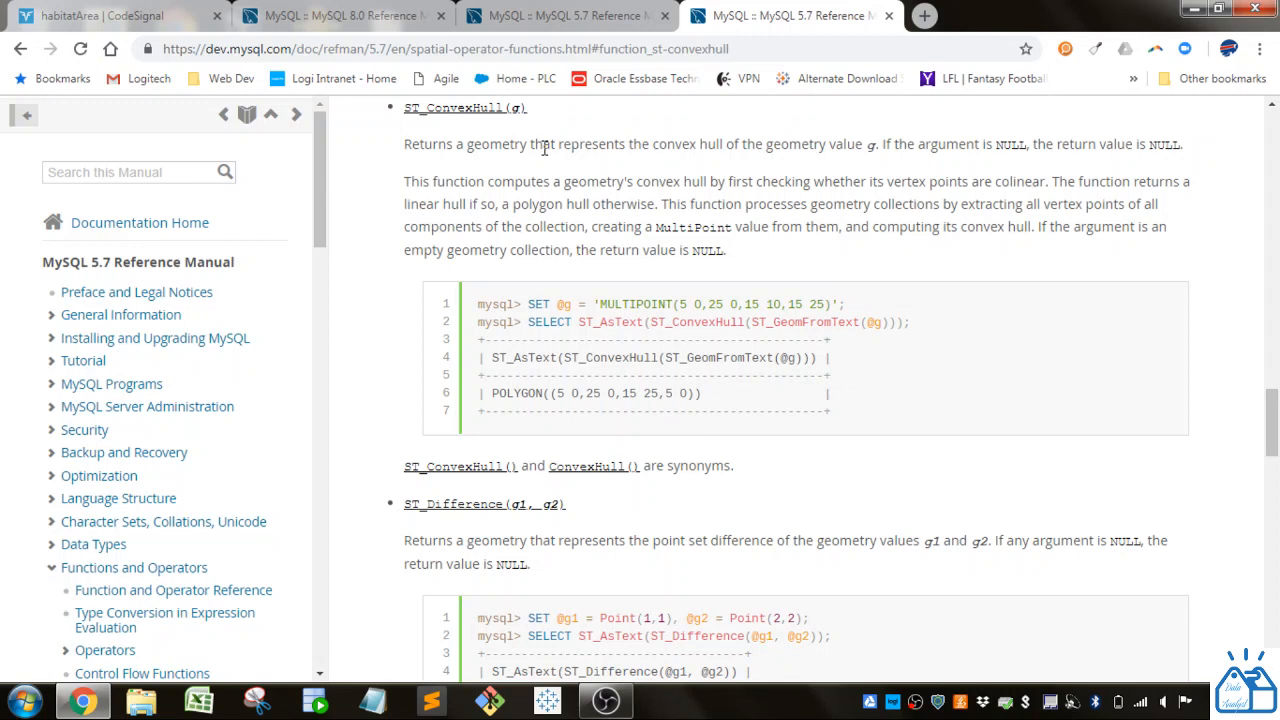
mouse_move(852, 224)
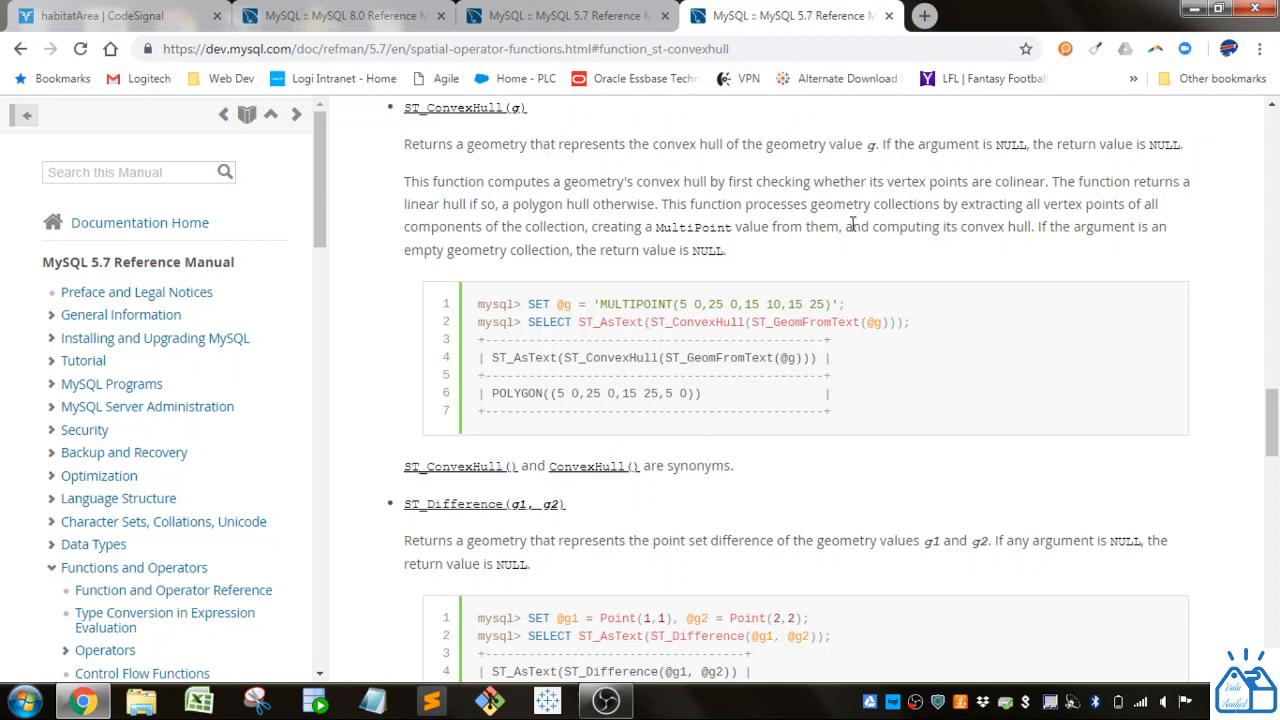
mouse_move(868, 167)
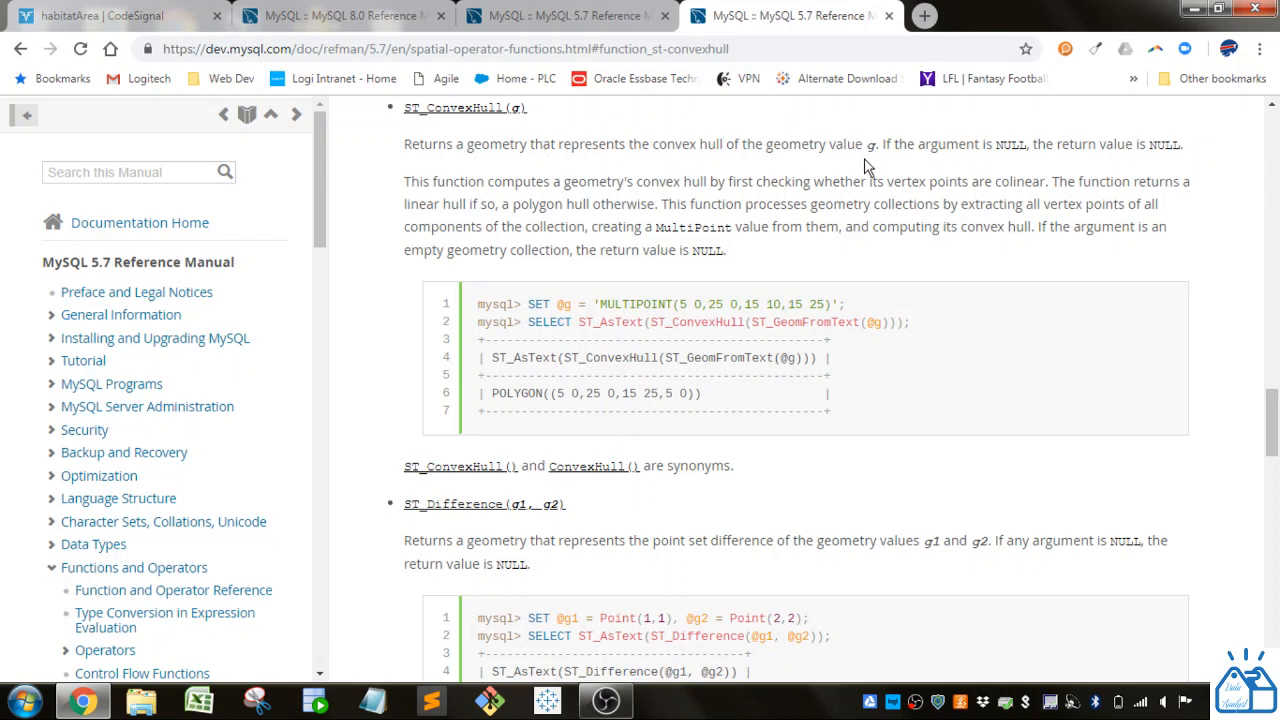
mouse_move(610, 303)
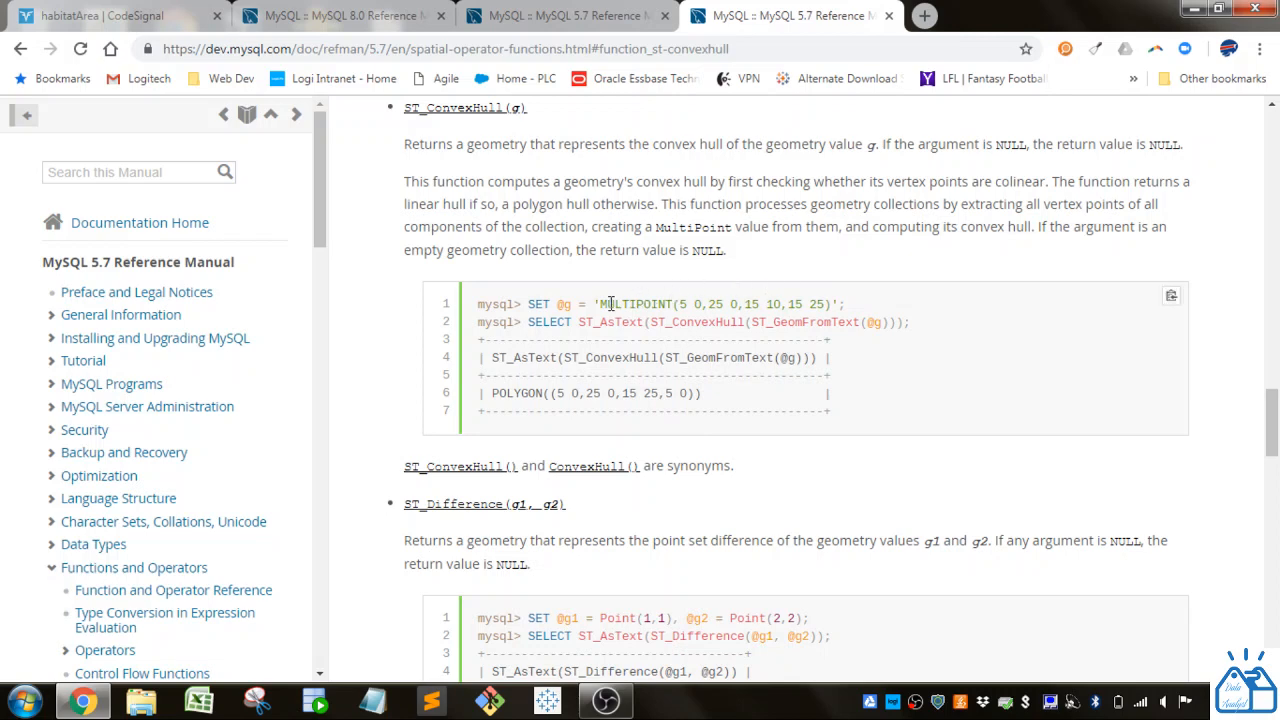
drag(602, 304, 730, 304)
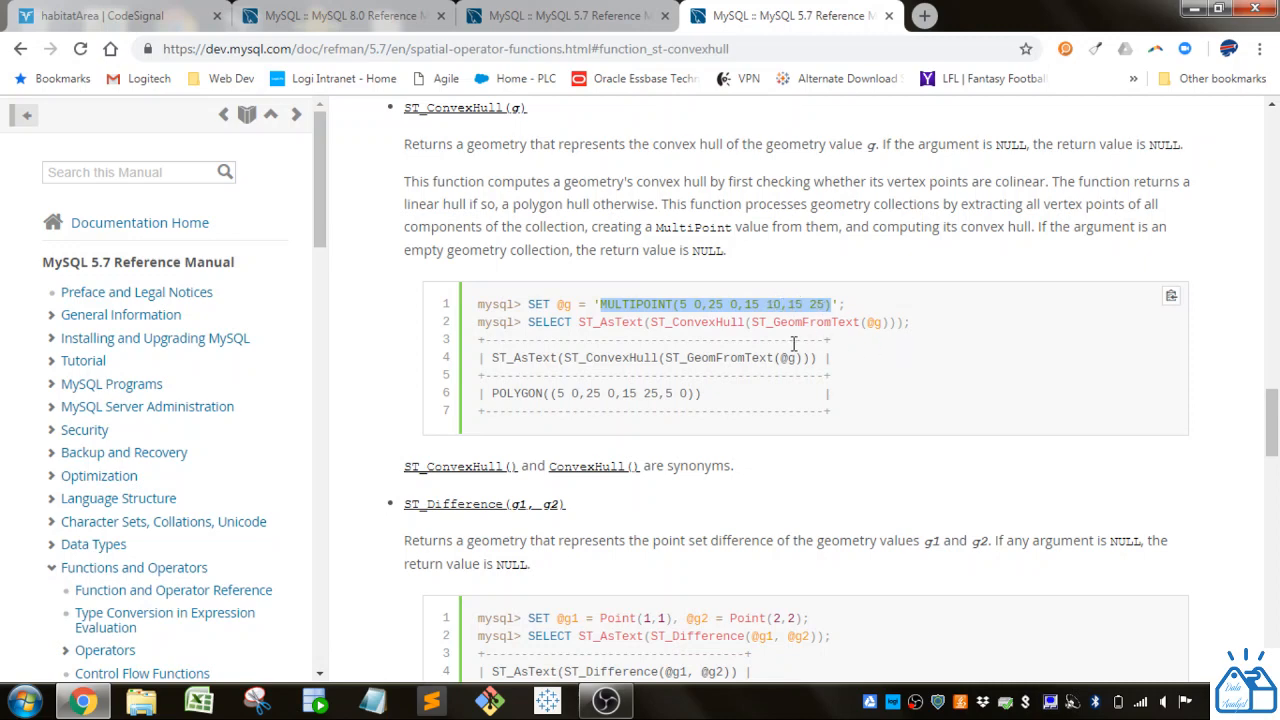
mouse_move(800, 333)
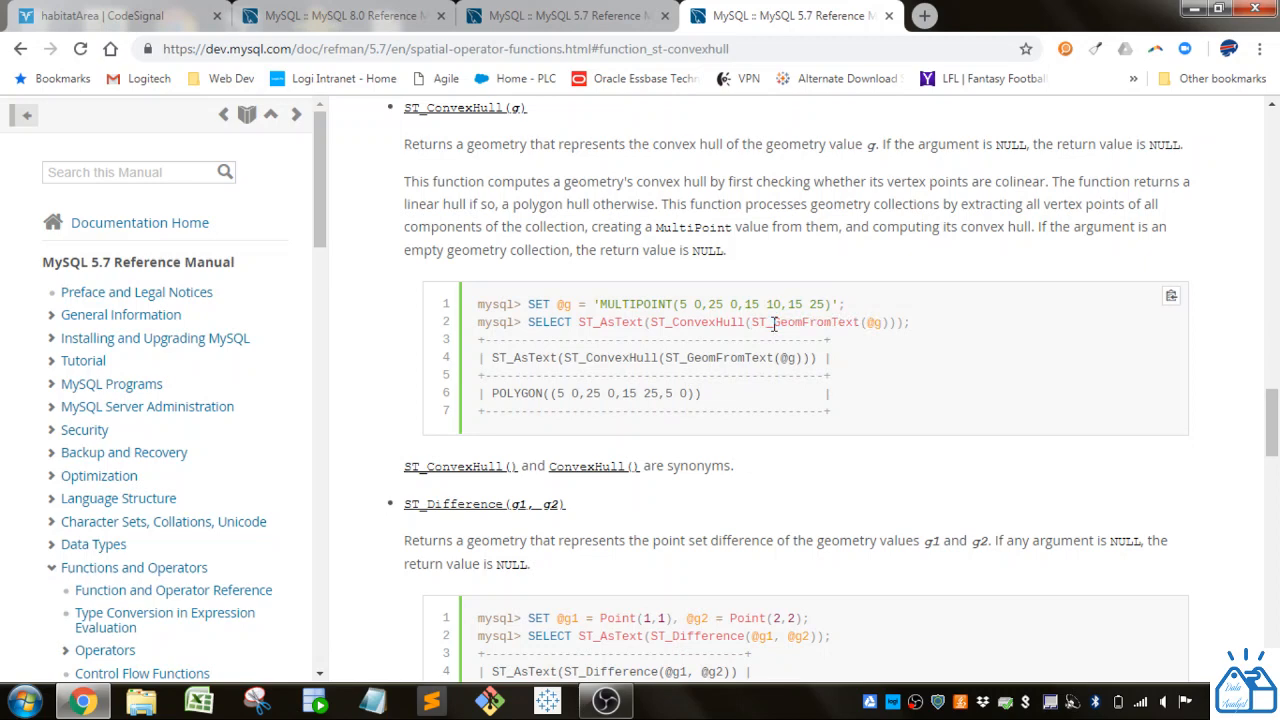
double_click(815, 322)
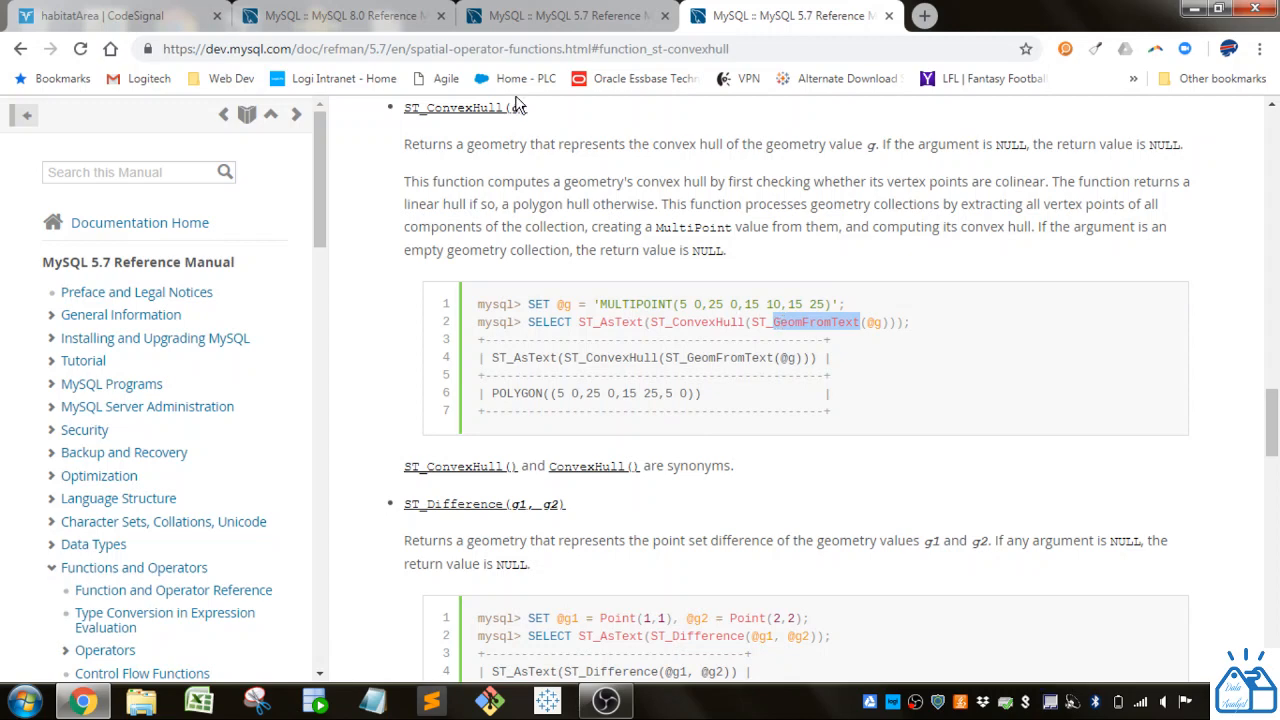
click(100, 15)
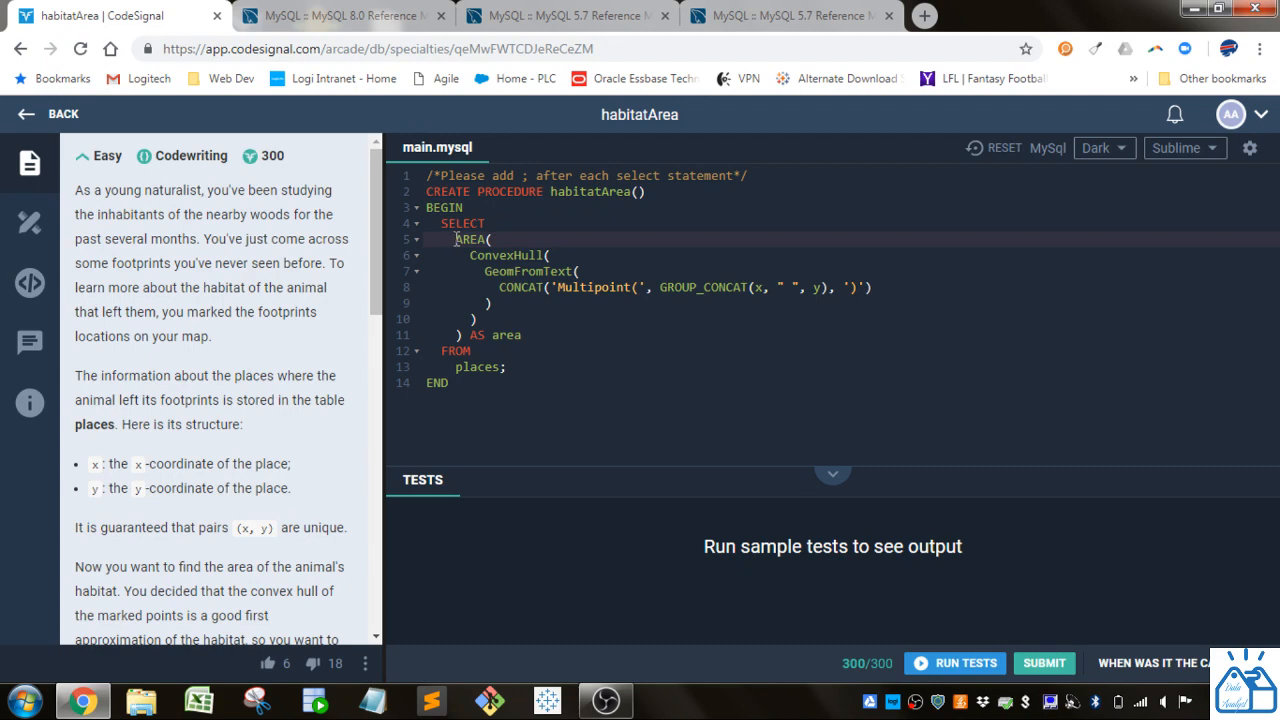
scroll(down, 3)
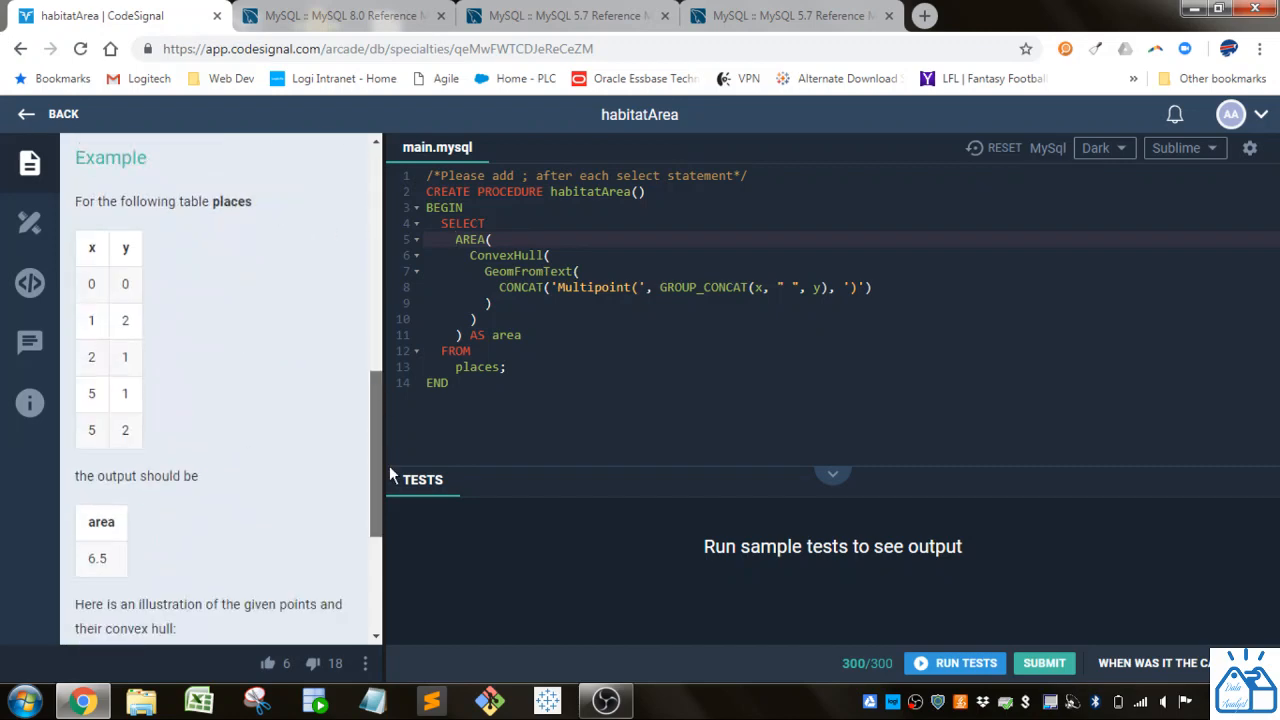
scroll(down, 3)
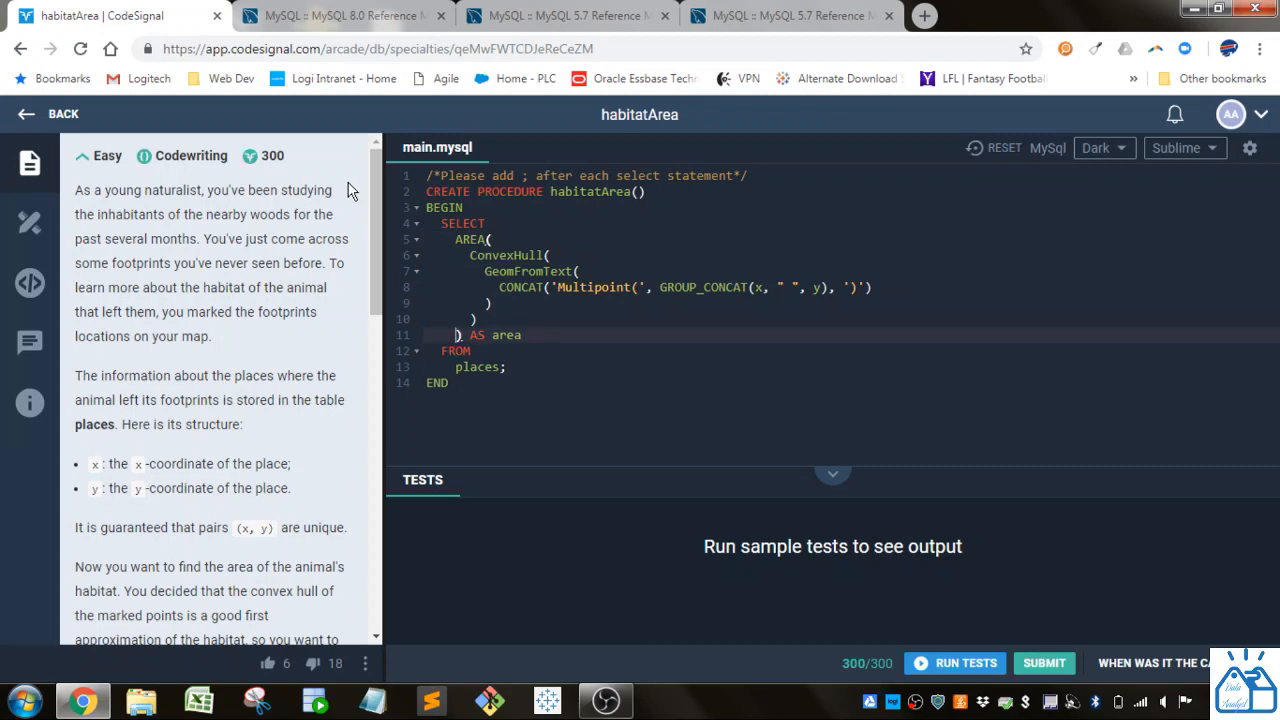
click(457, 271)
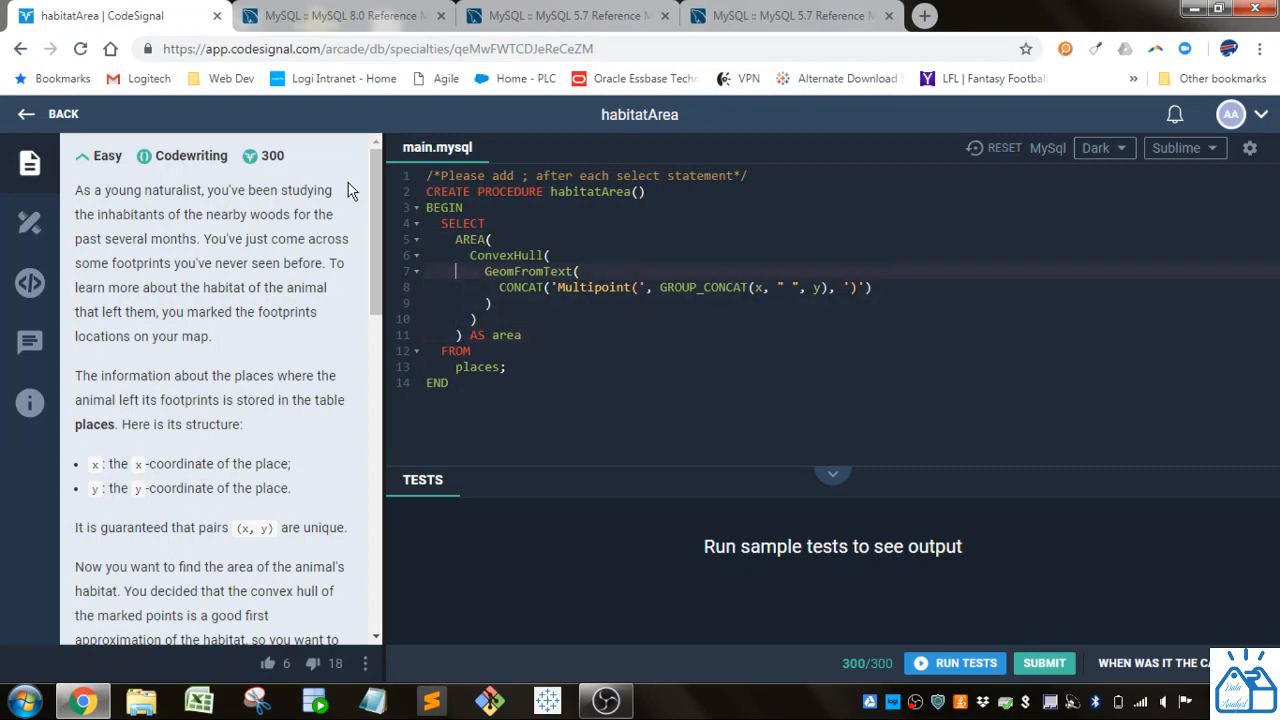